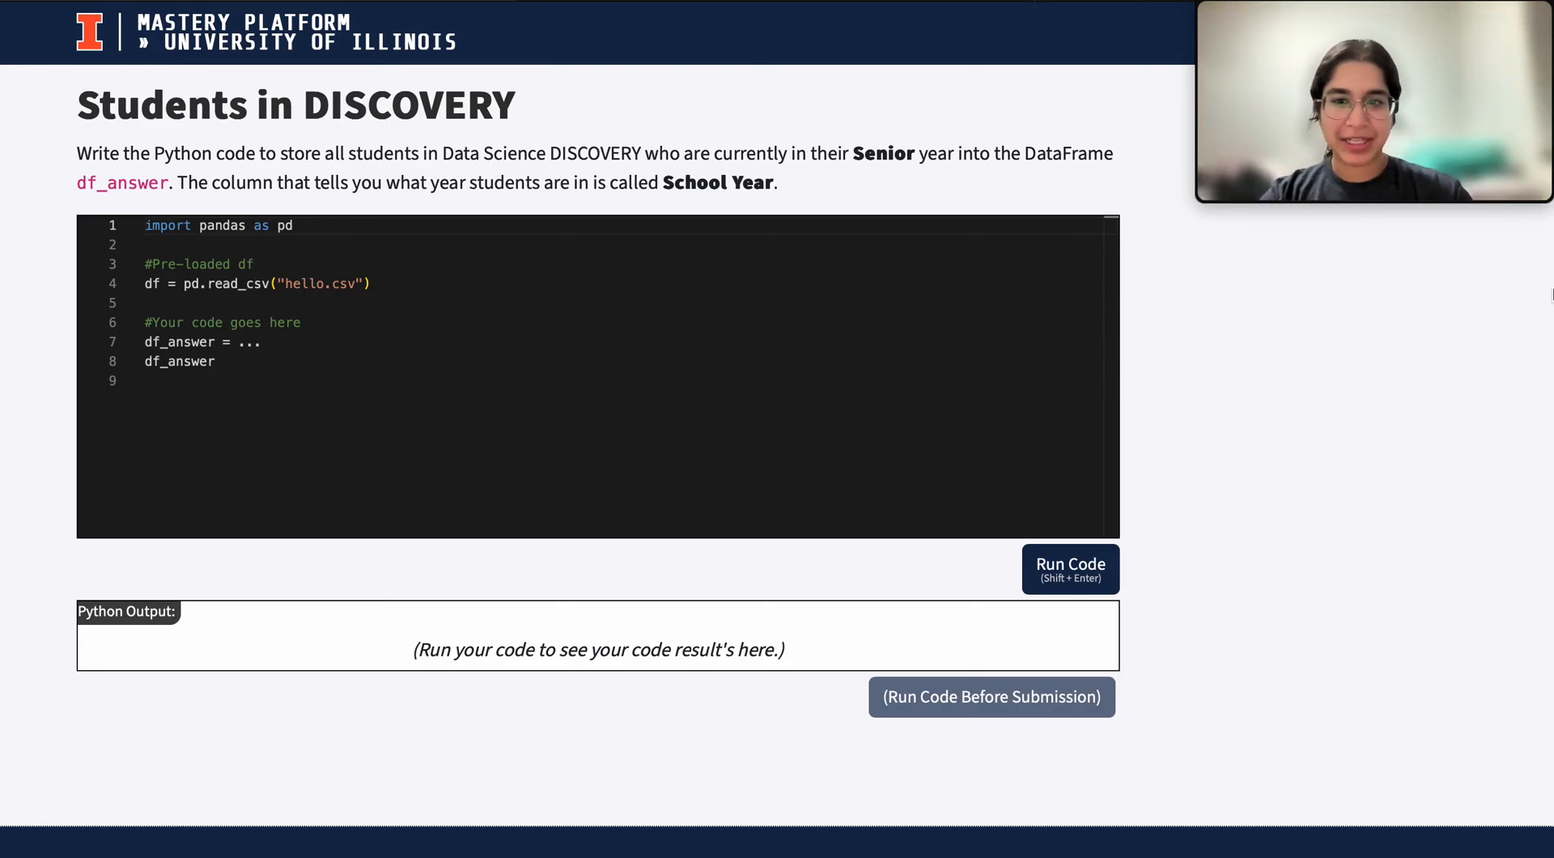
mouse_move(1486, 395)
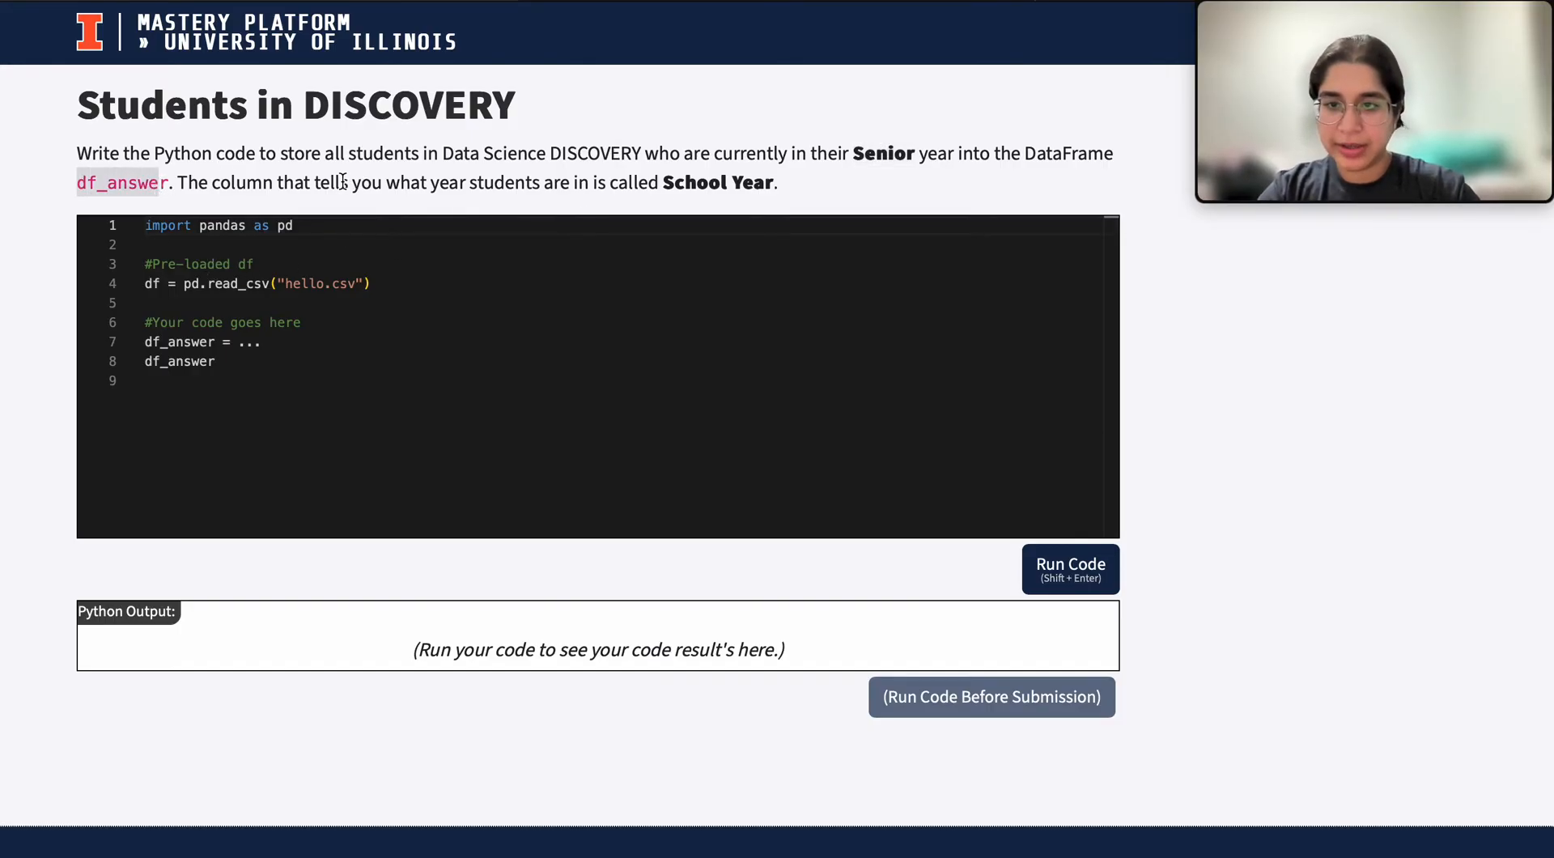
mouse_move(694, 175)
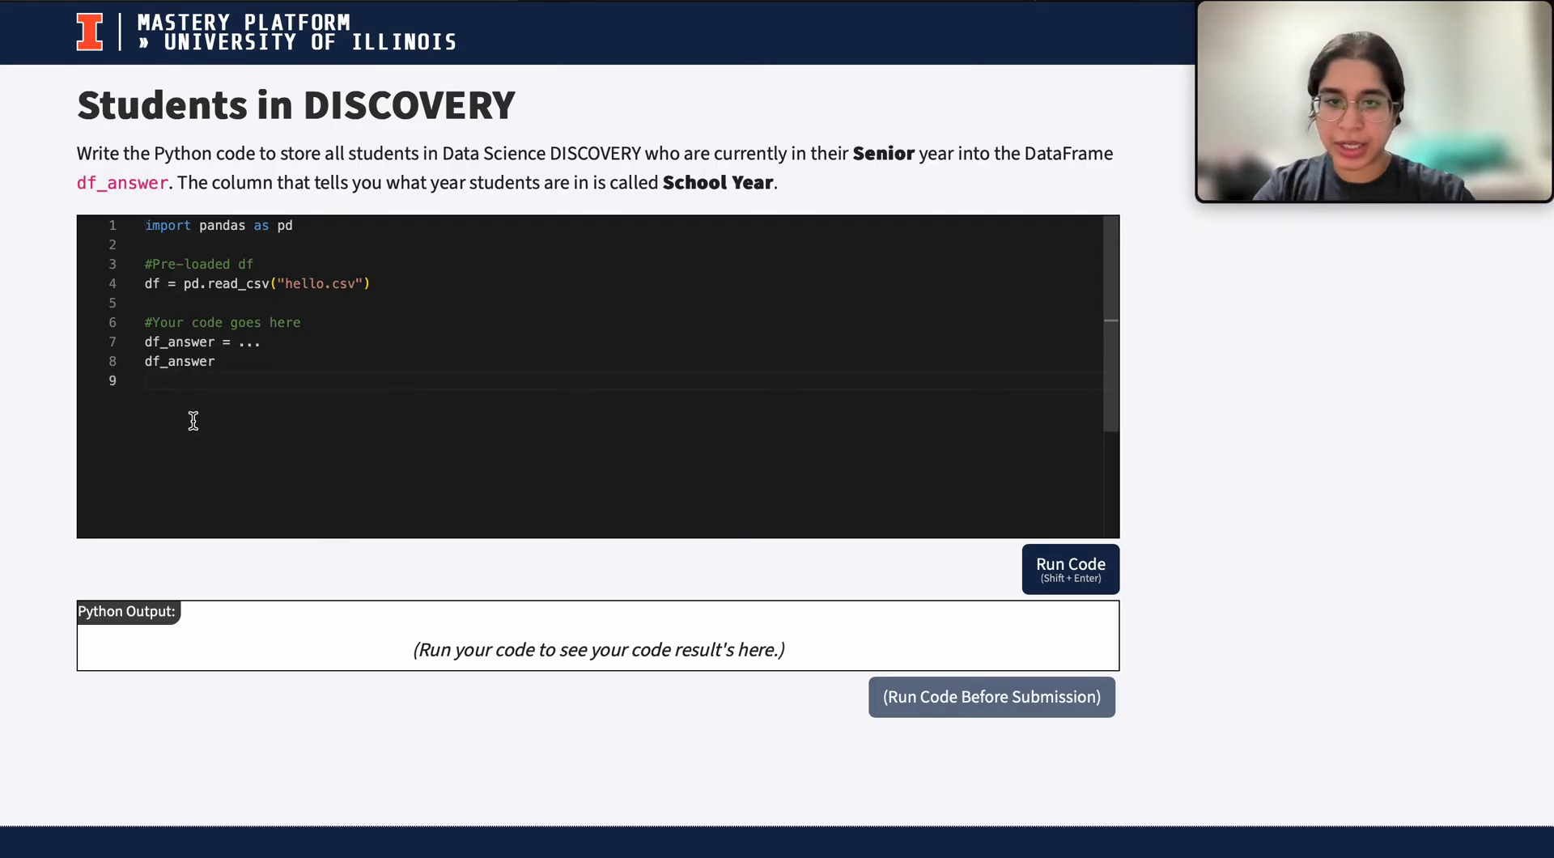
- Run a standalone df line so the student DataFrame appears in the Python output
type("df")
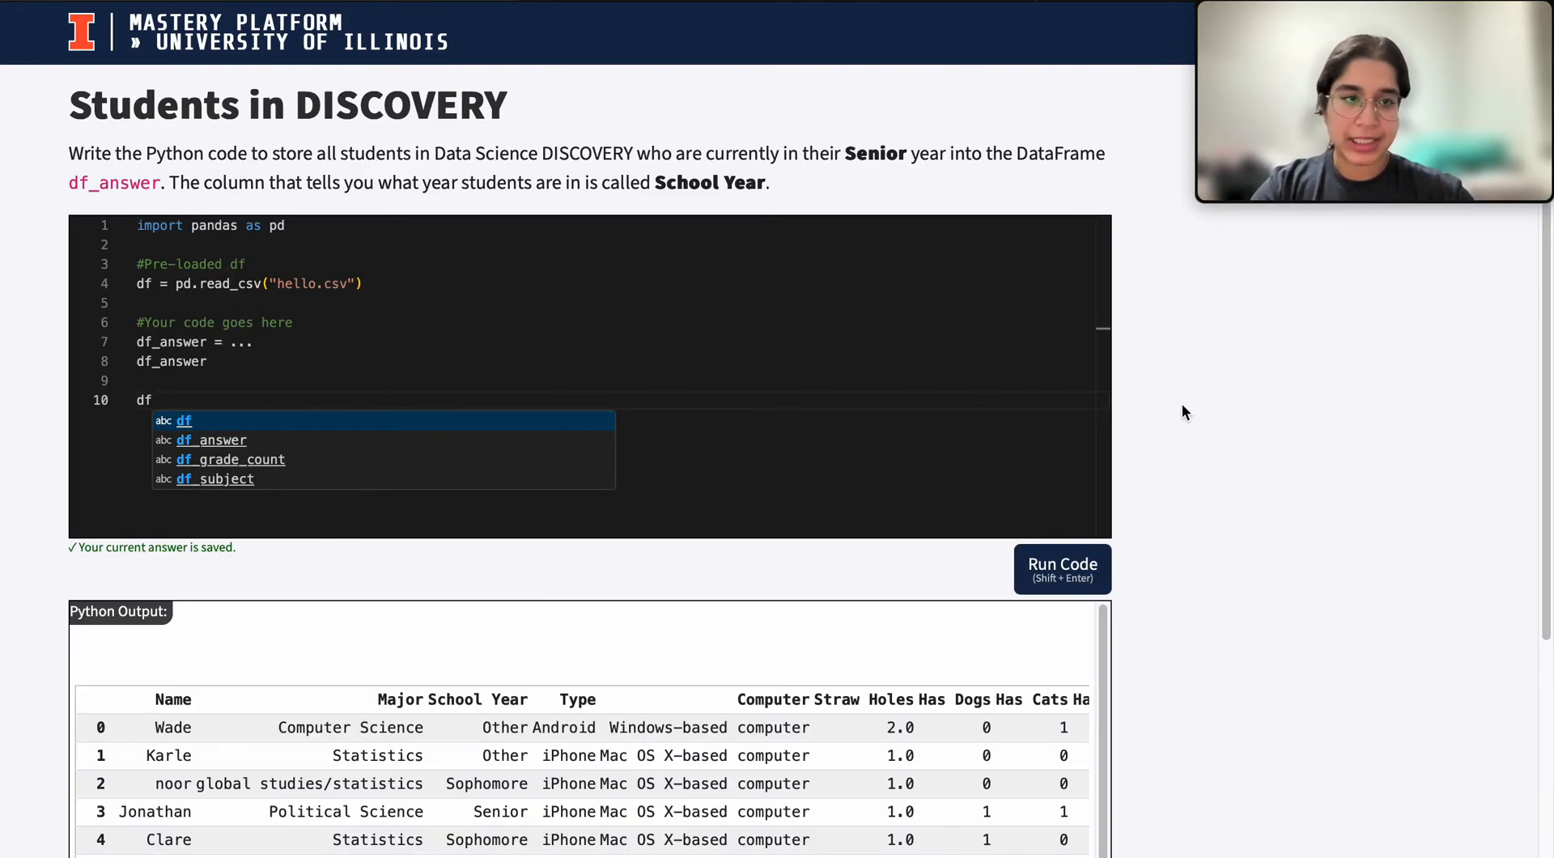
scroll("down", 3)
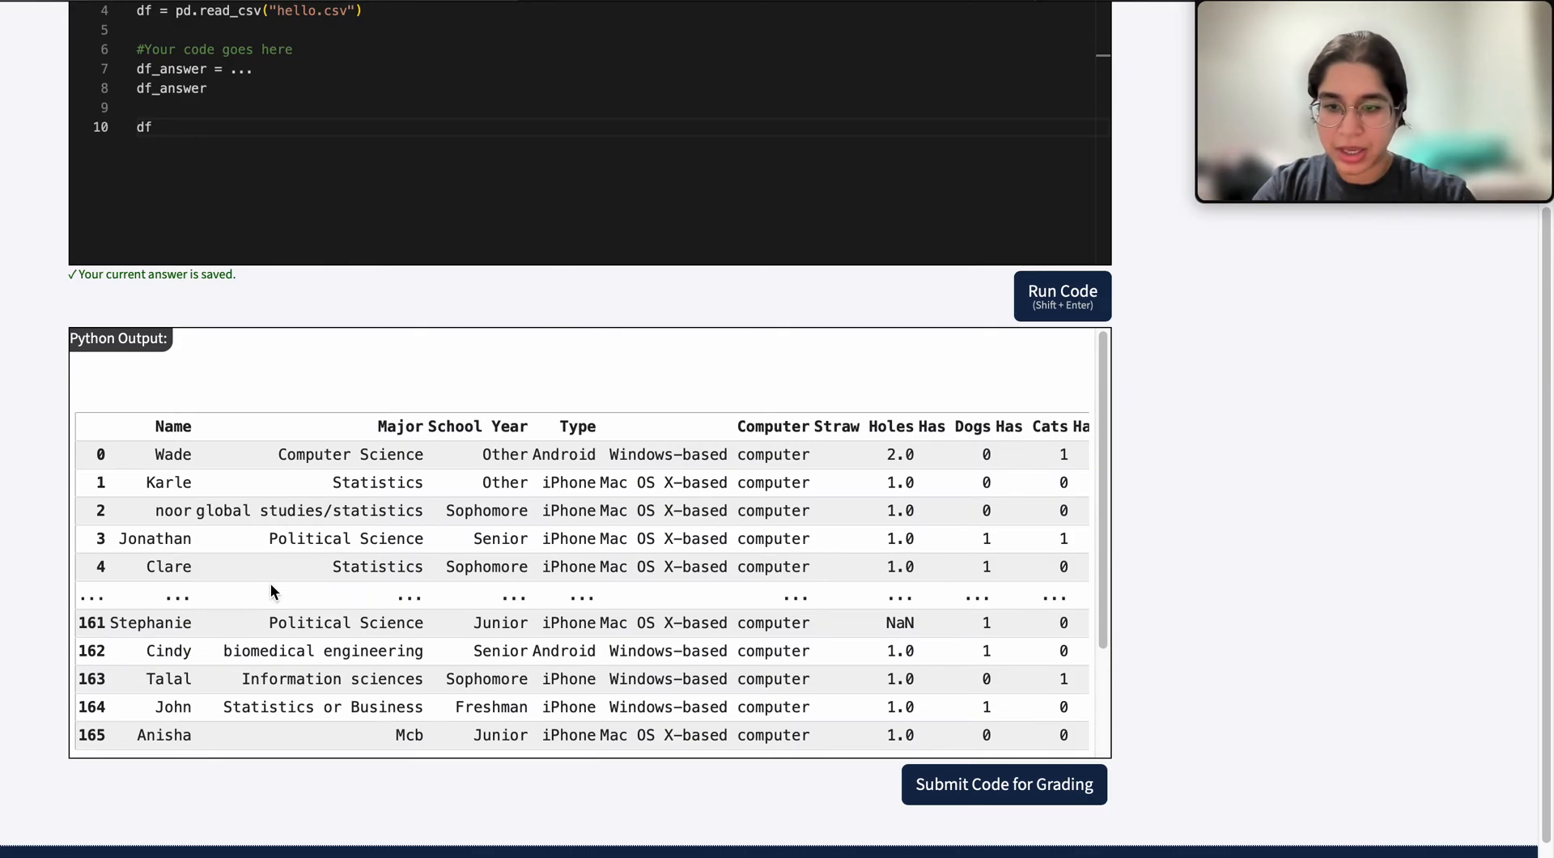
scroll("up", 3)
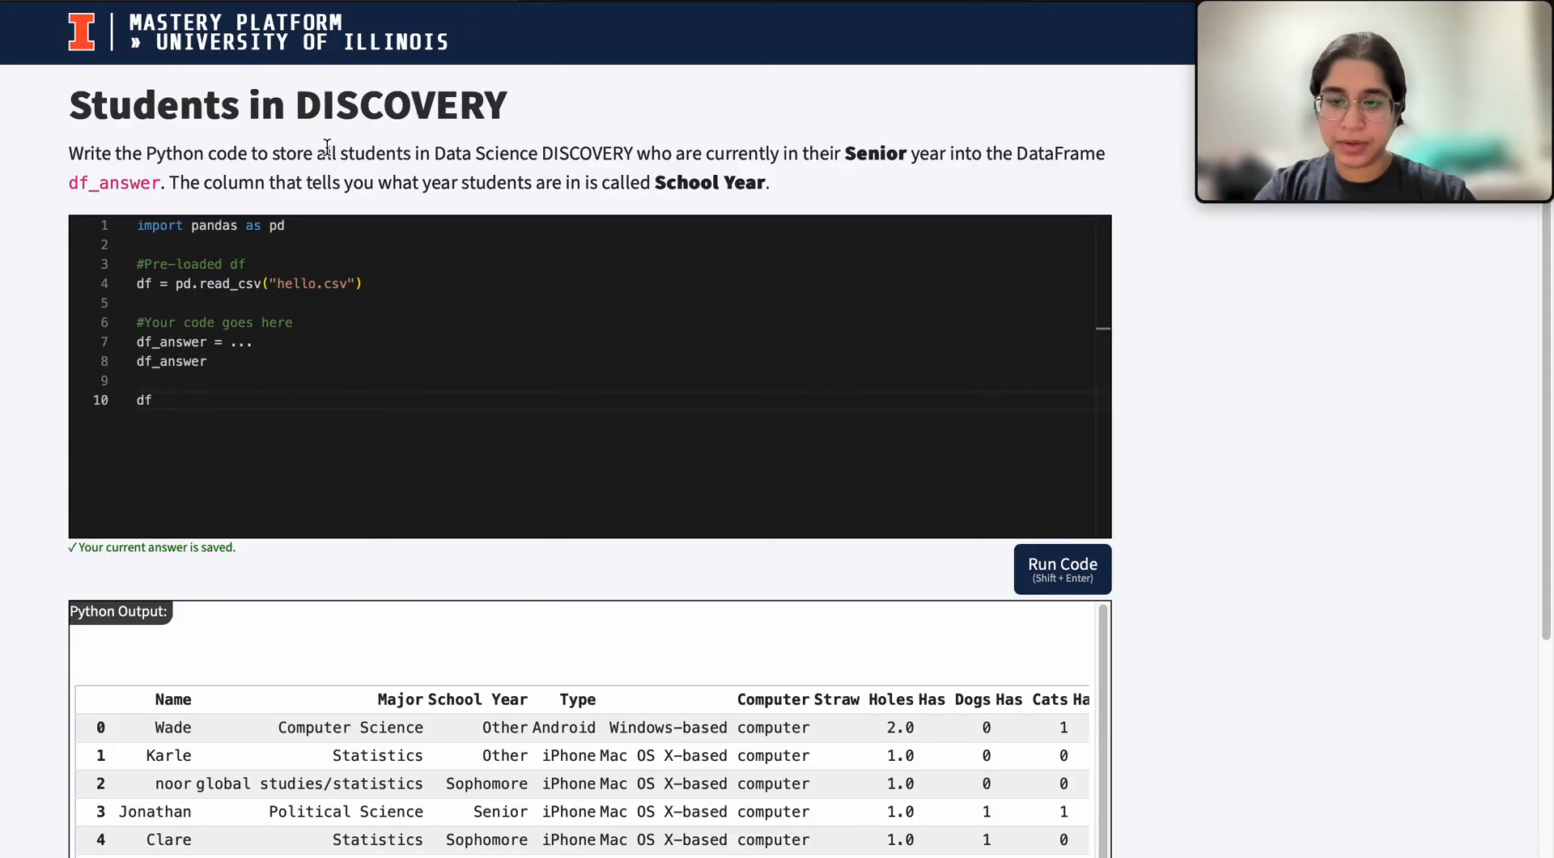
scroll("down", 3)
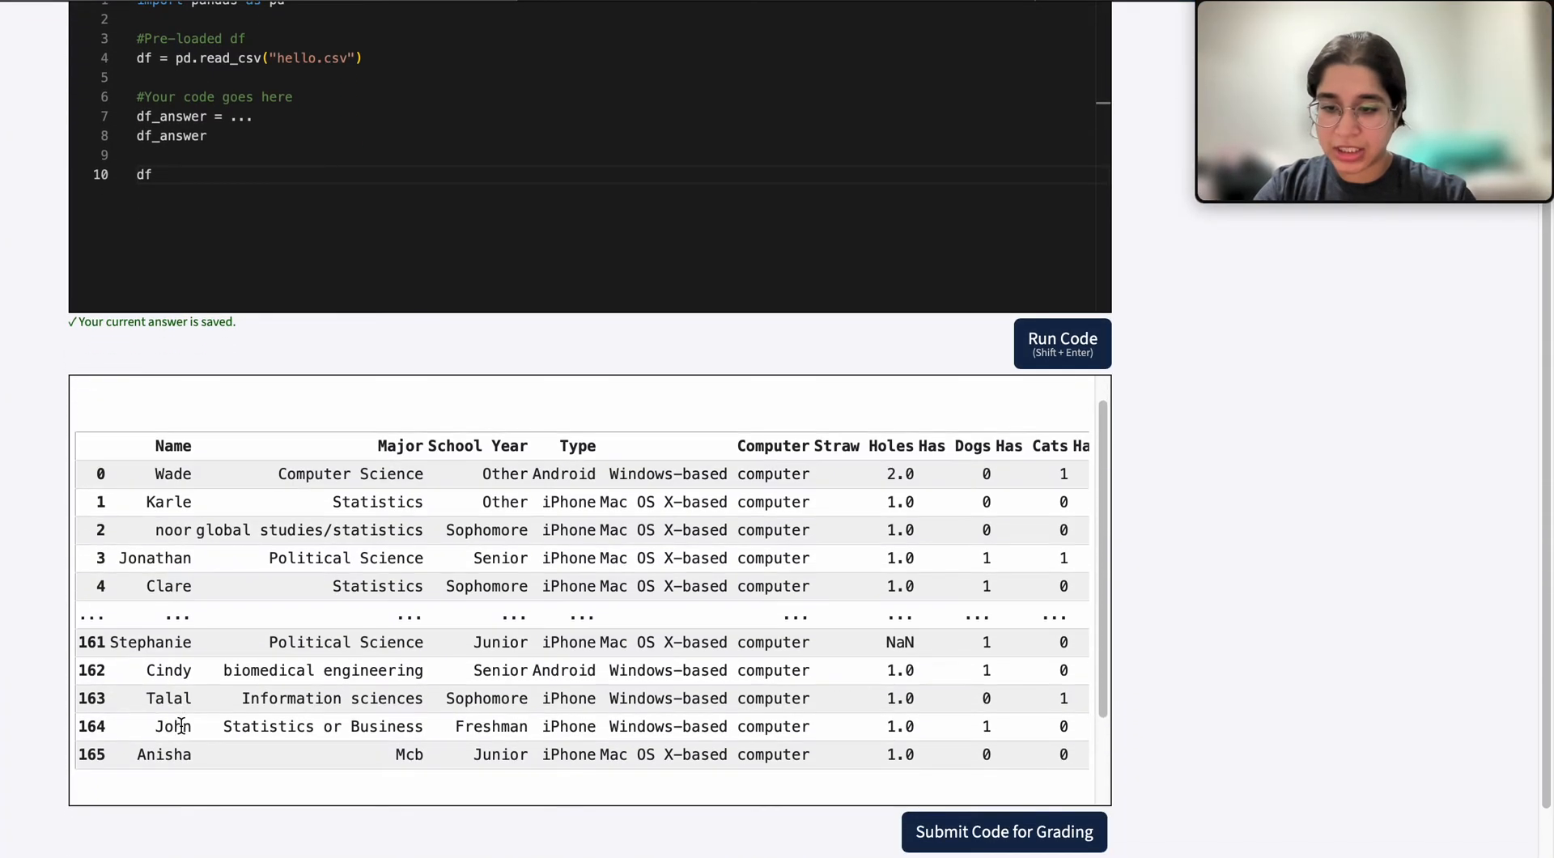
left_click(1062, 343)
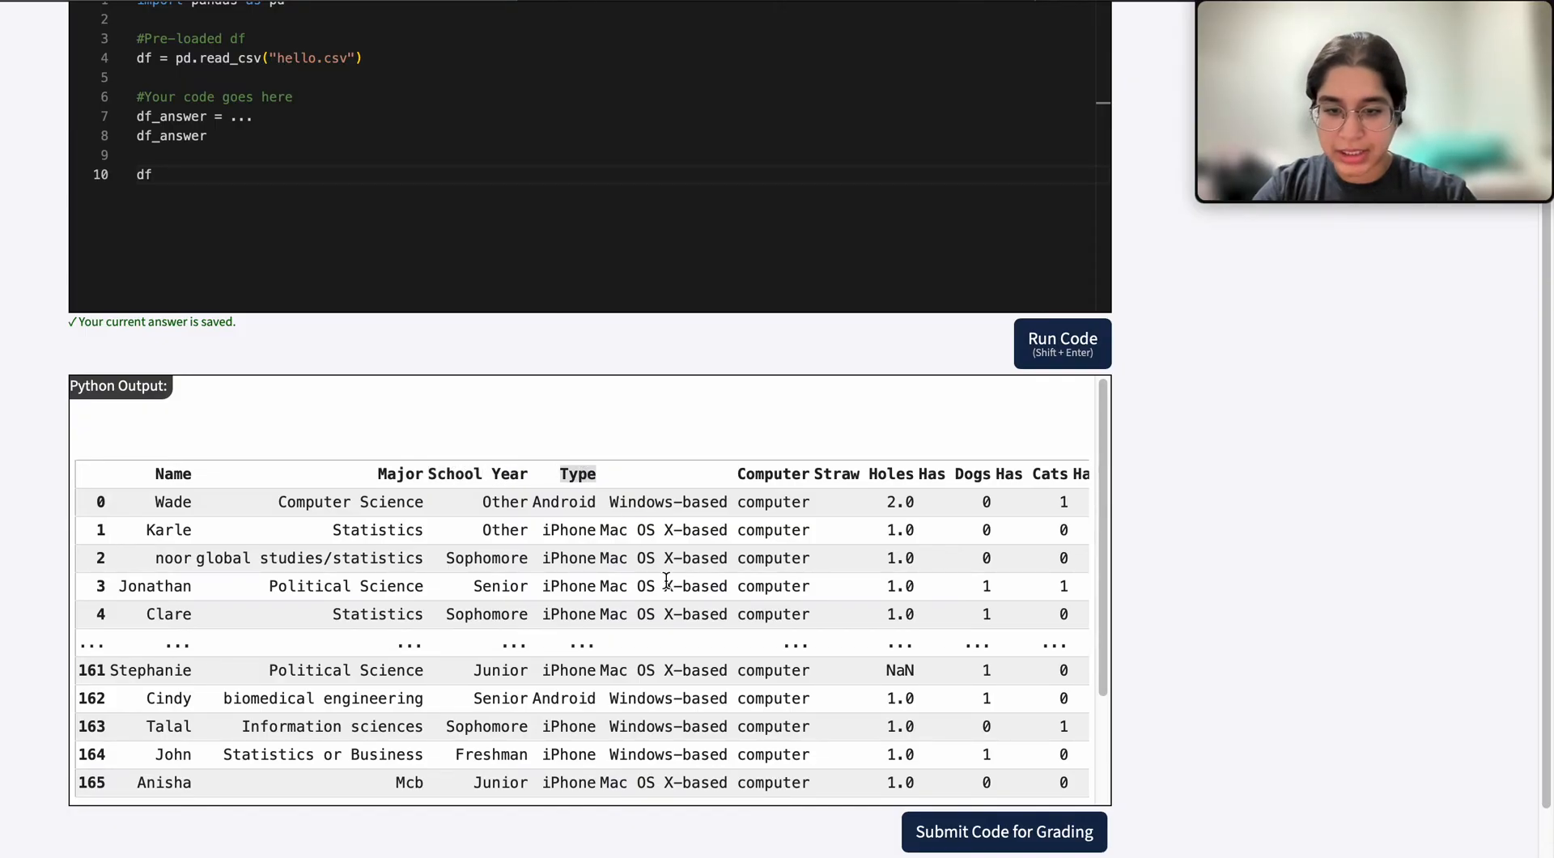
- Scroll the output table across its columns from Name and School Year through Personality
scroll("right", 3)
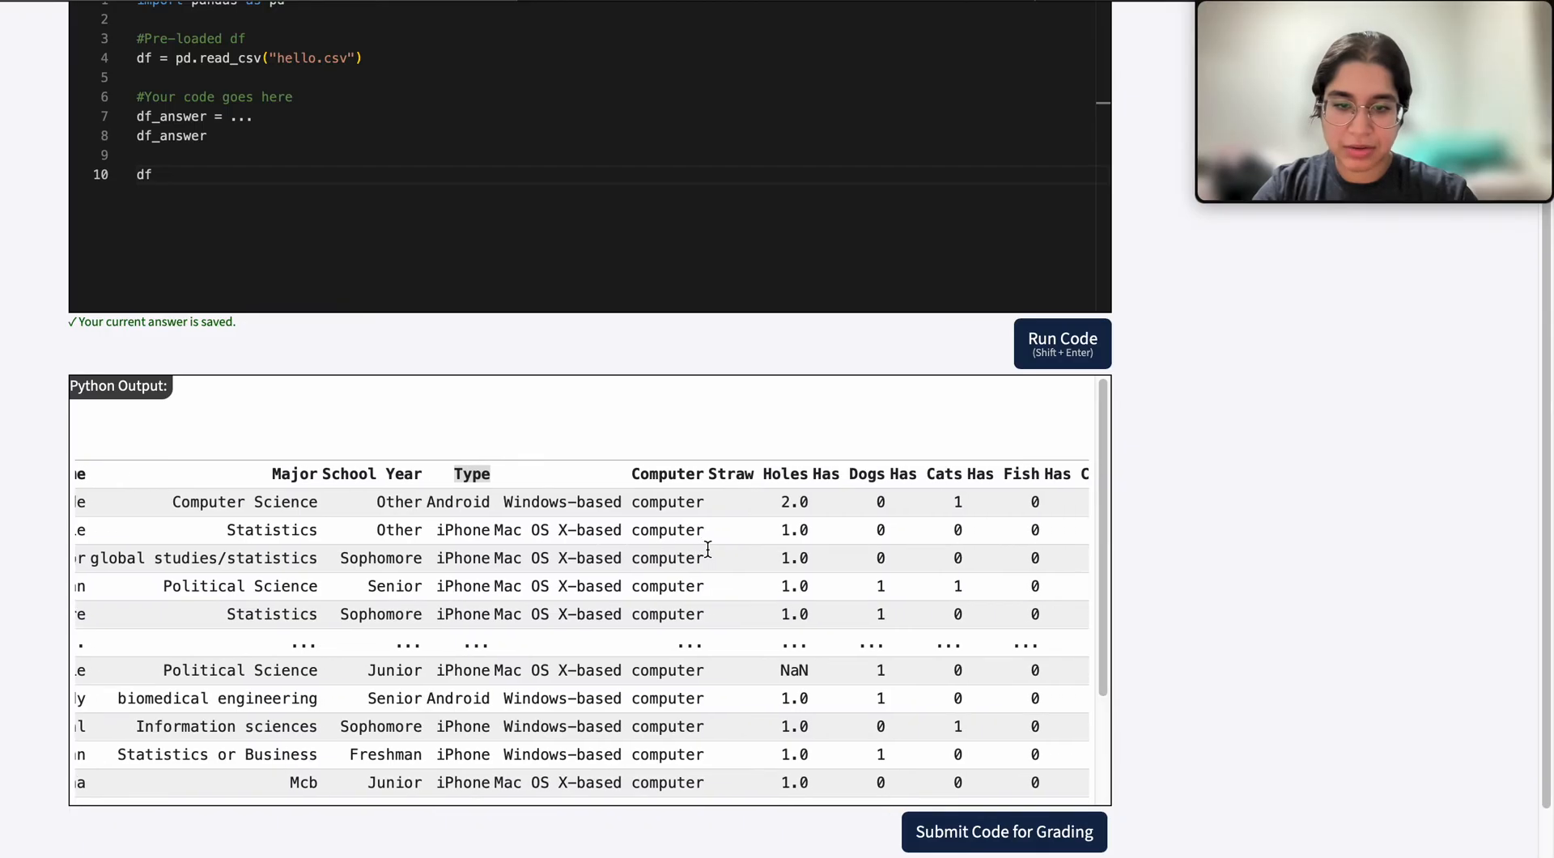
scroll("left", 3)
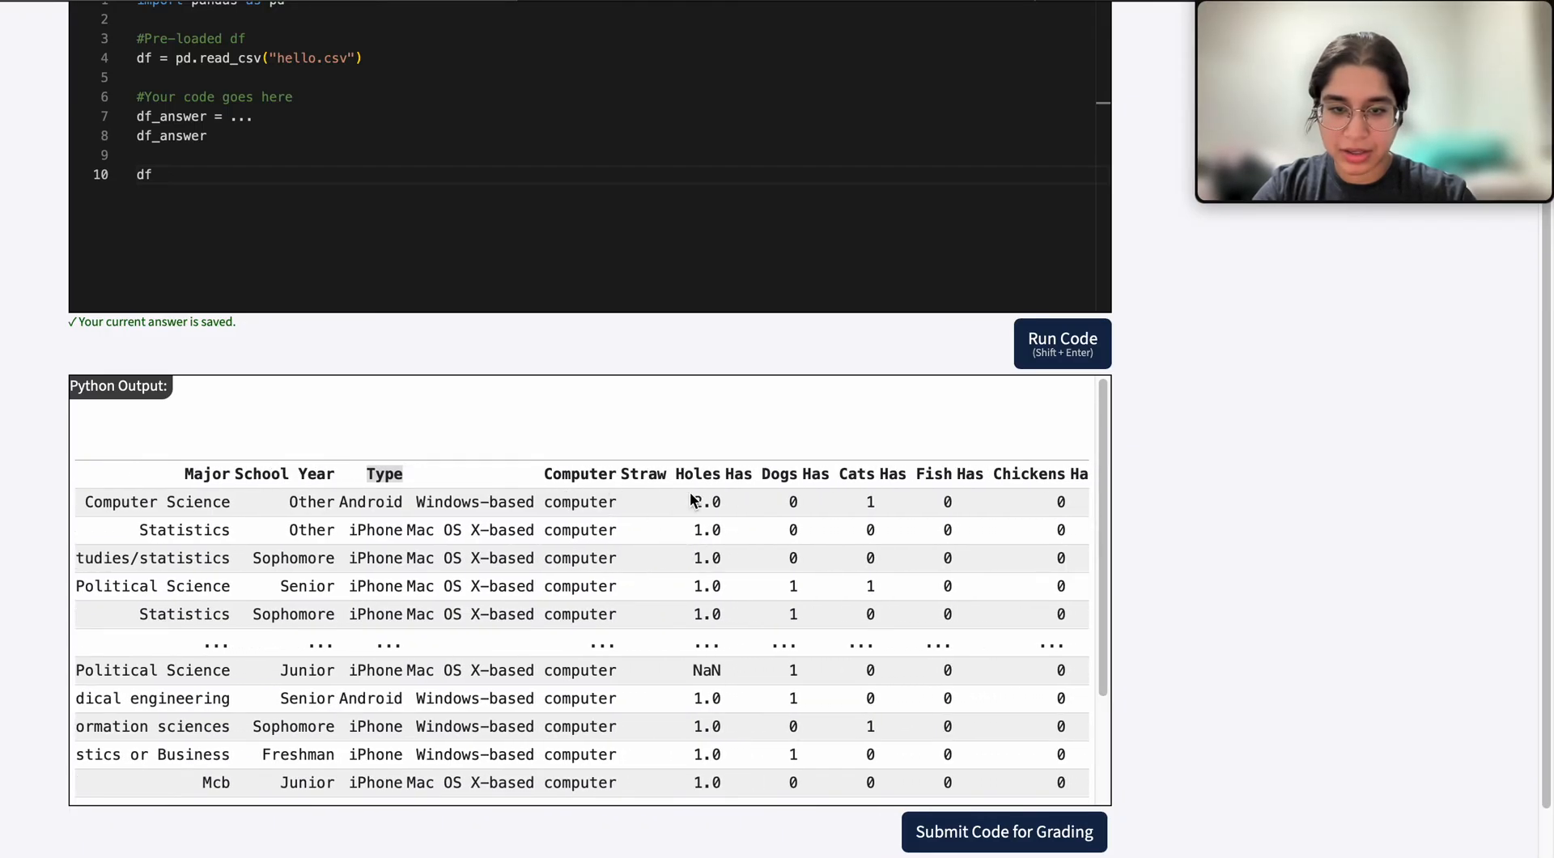
scroll("right", 3)
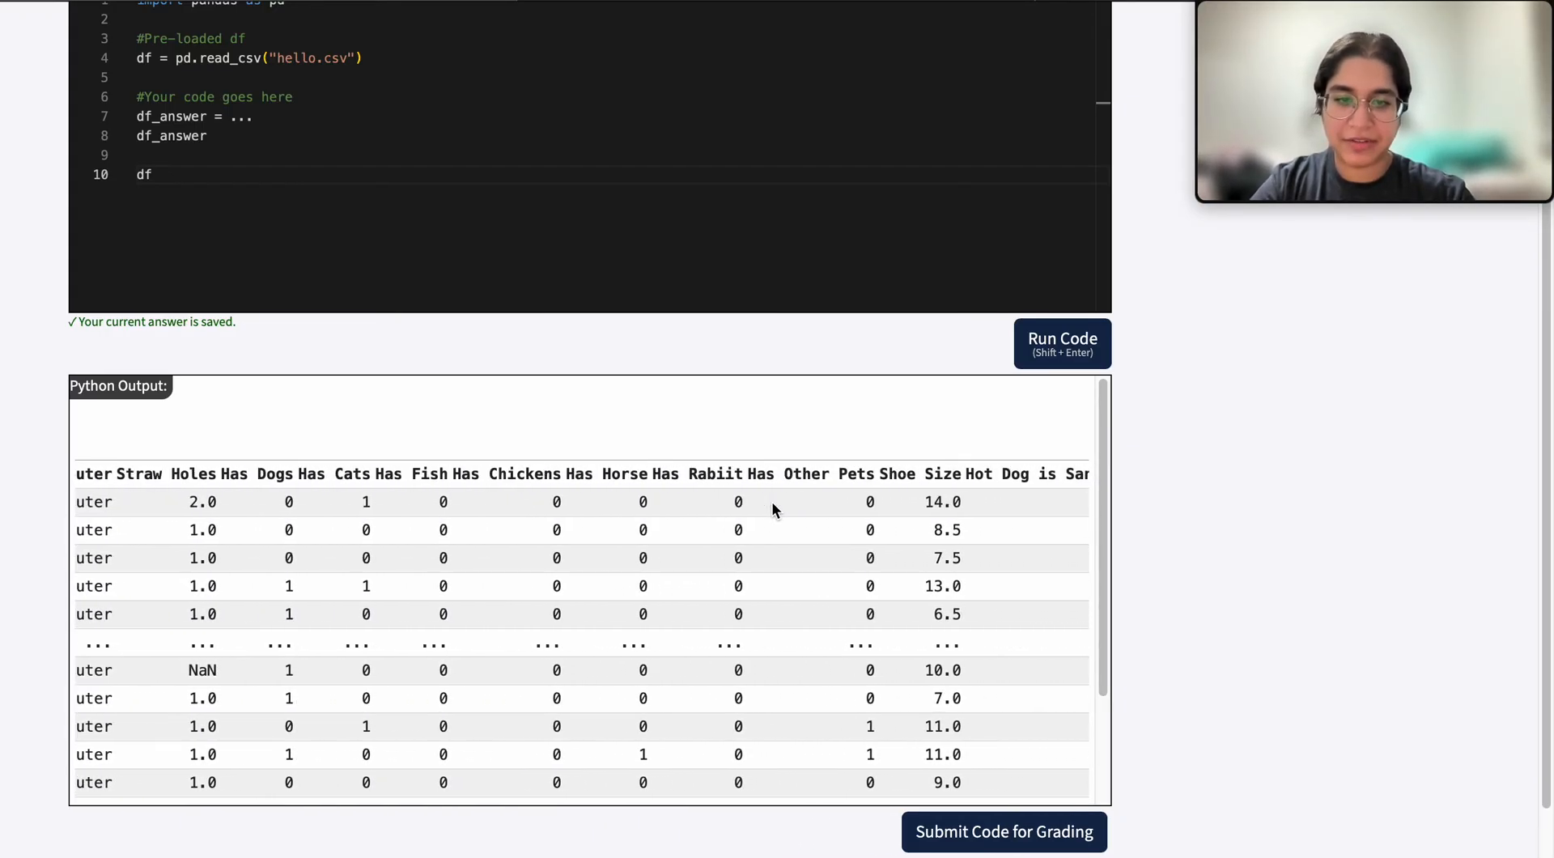
scroll("right", 3)
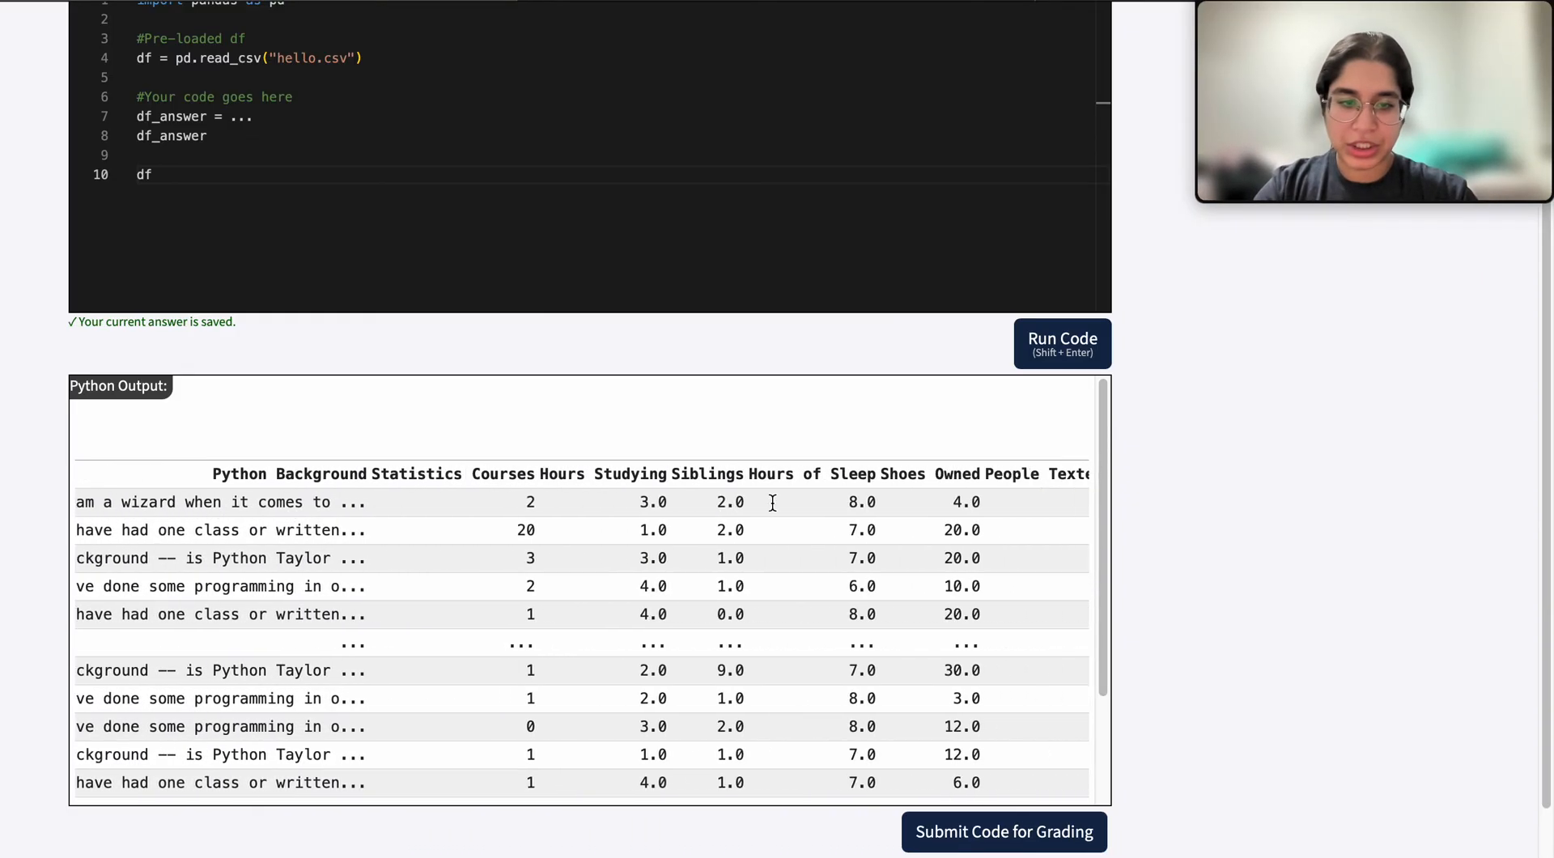
scroll("right", 3)
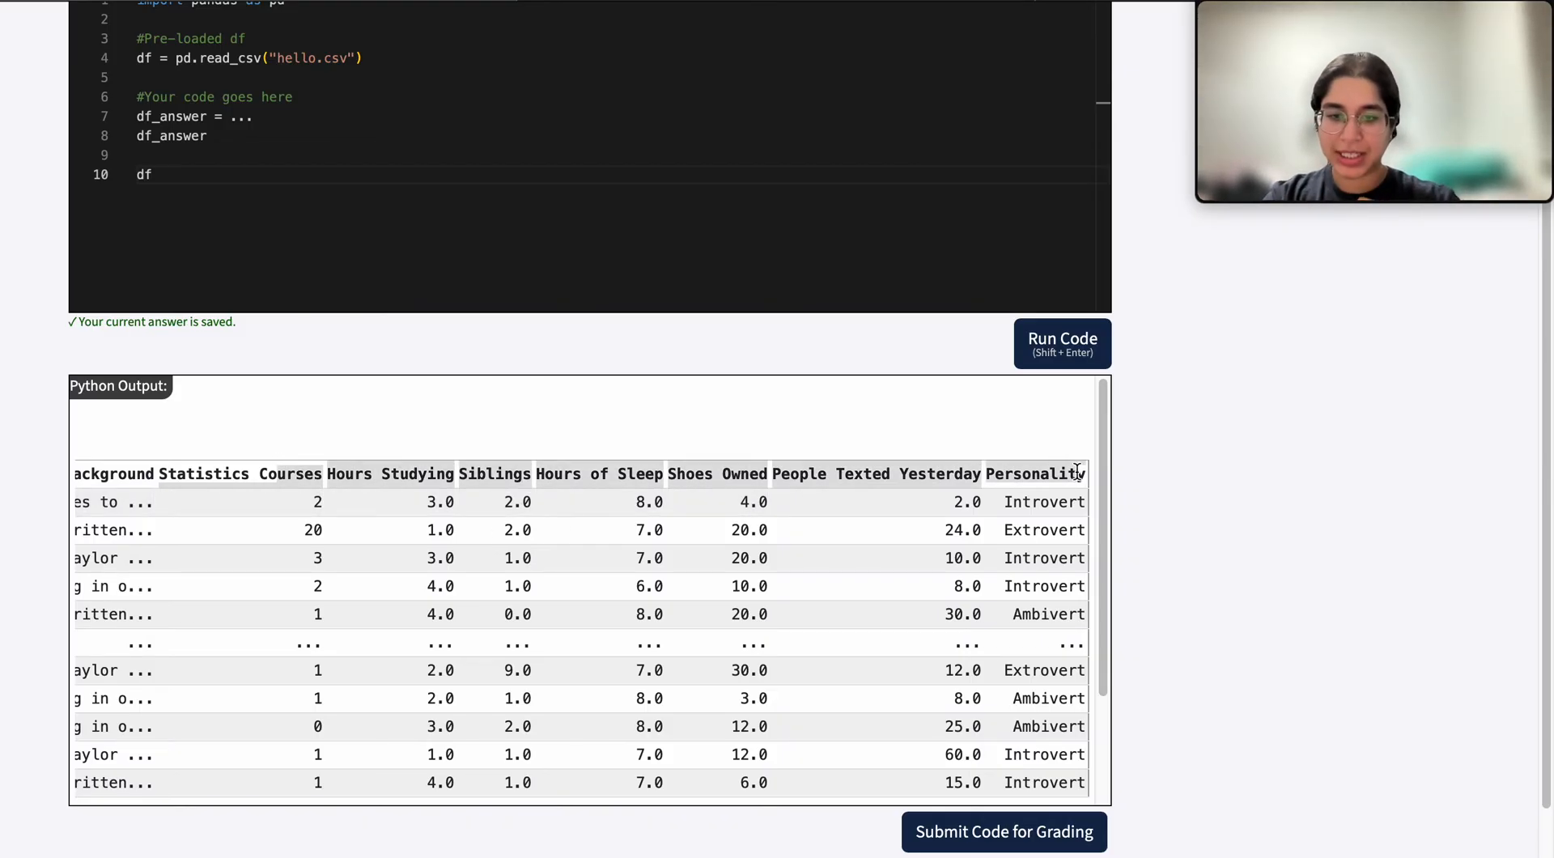
mouse_move(902, 593)
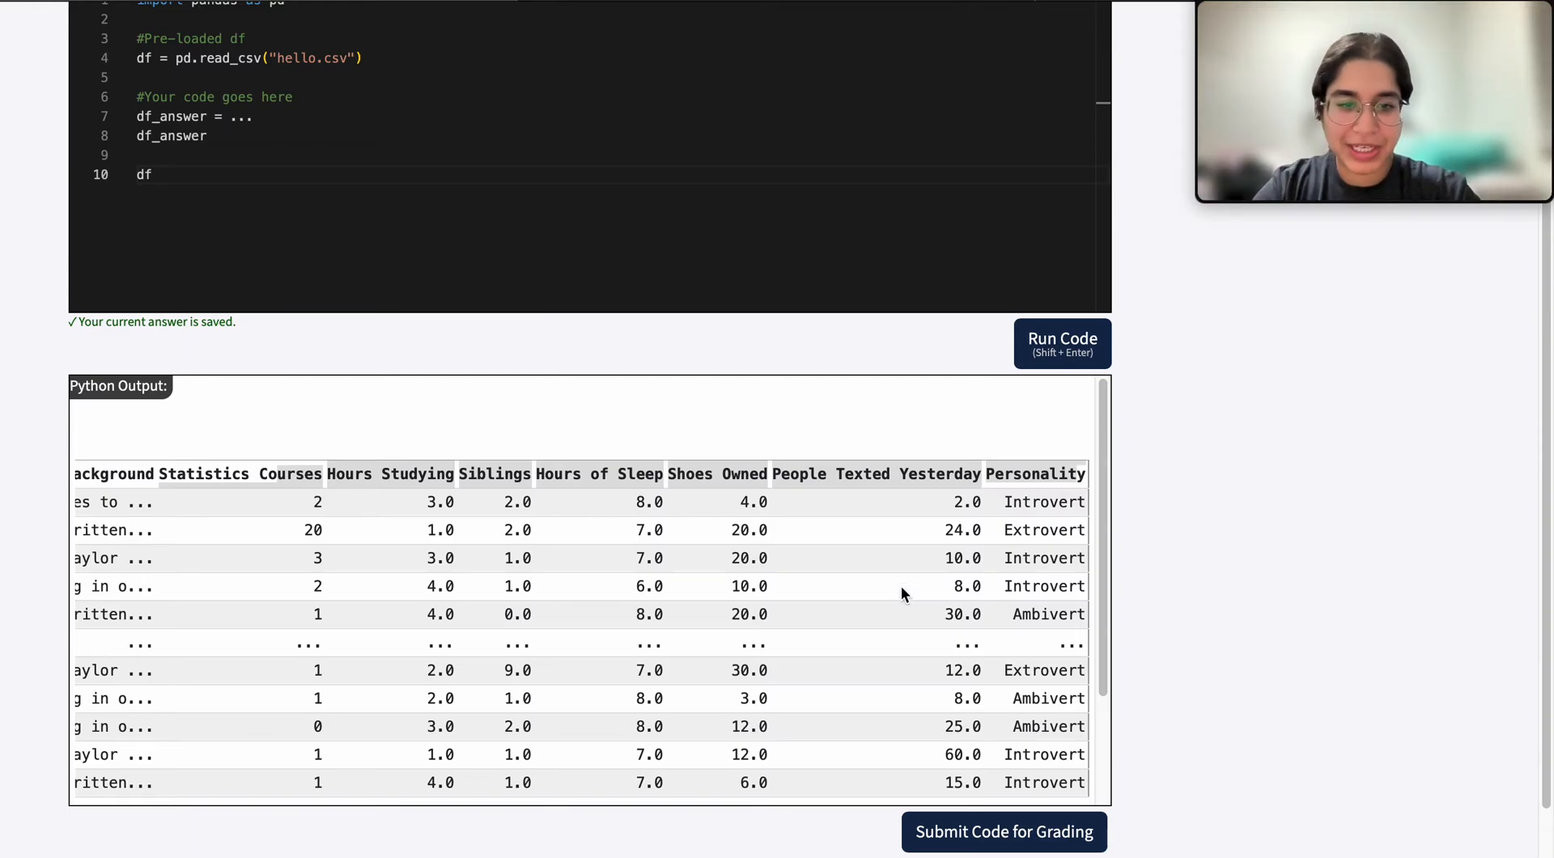
scroll("right", 3)
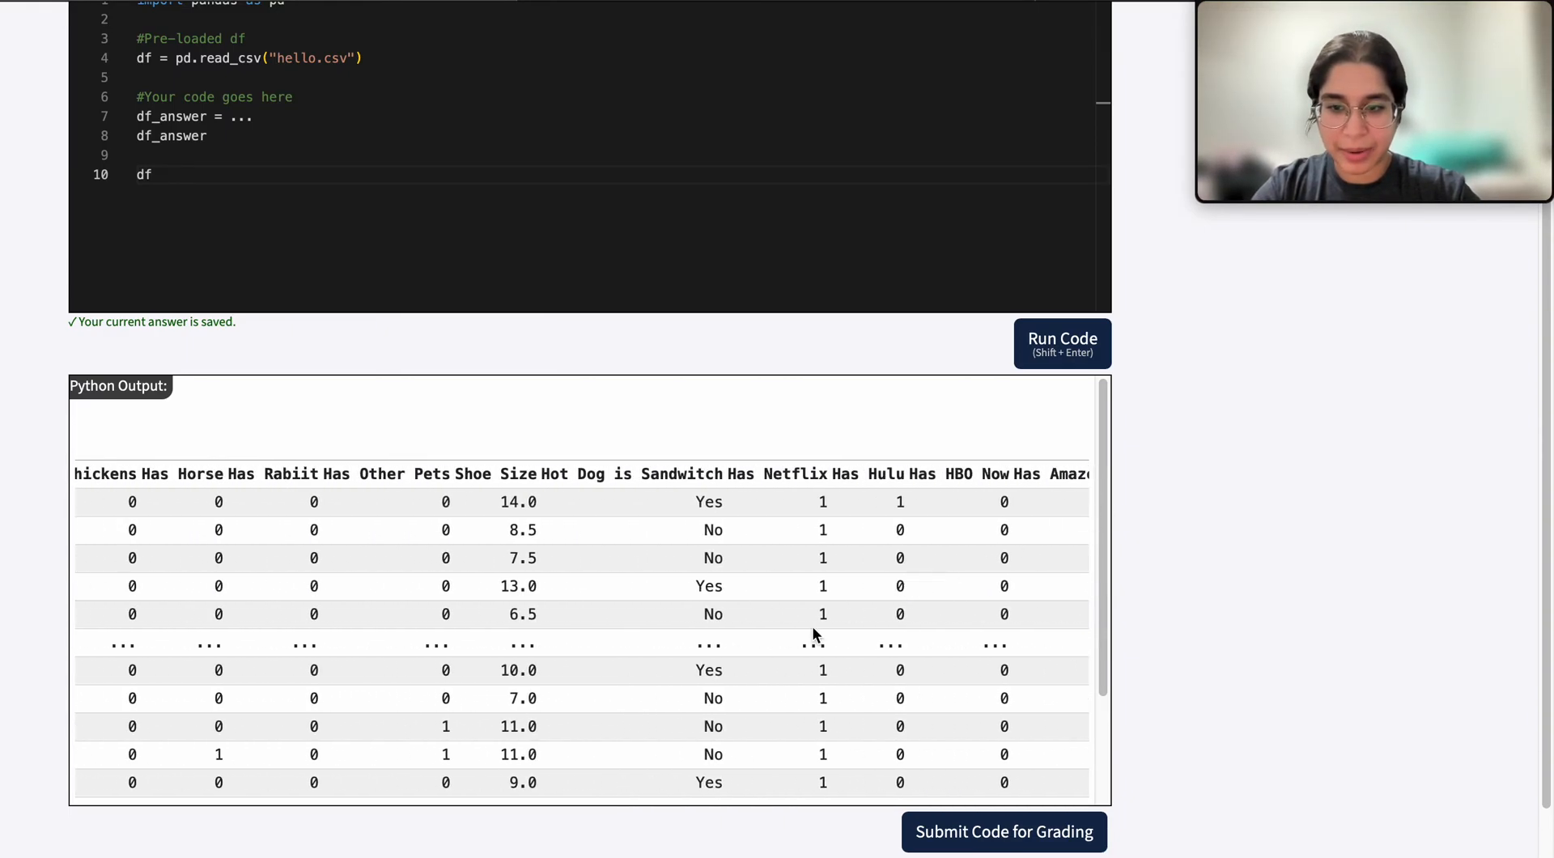
scroll("up", 3)
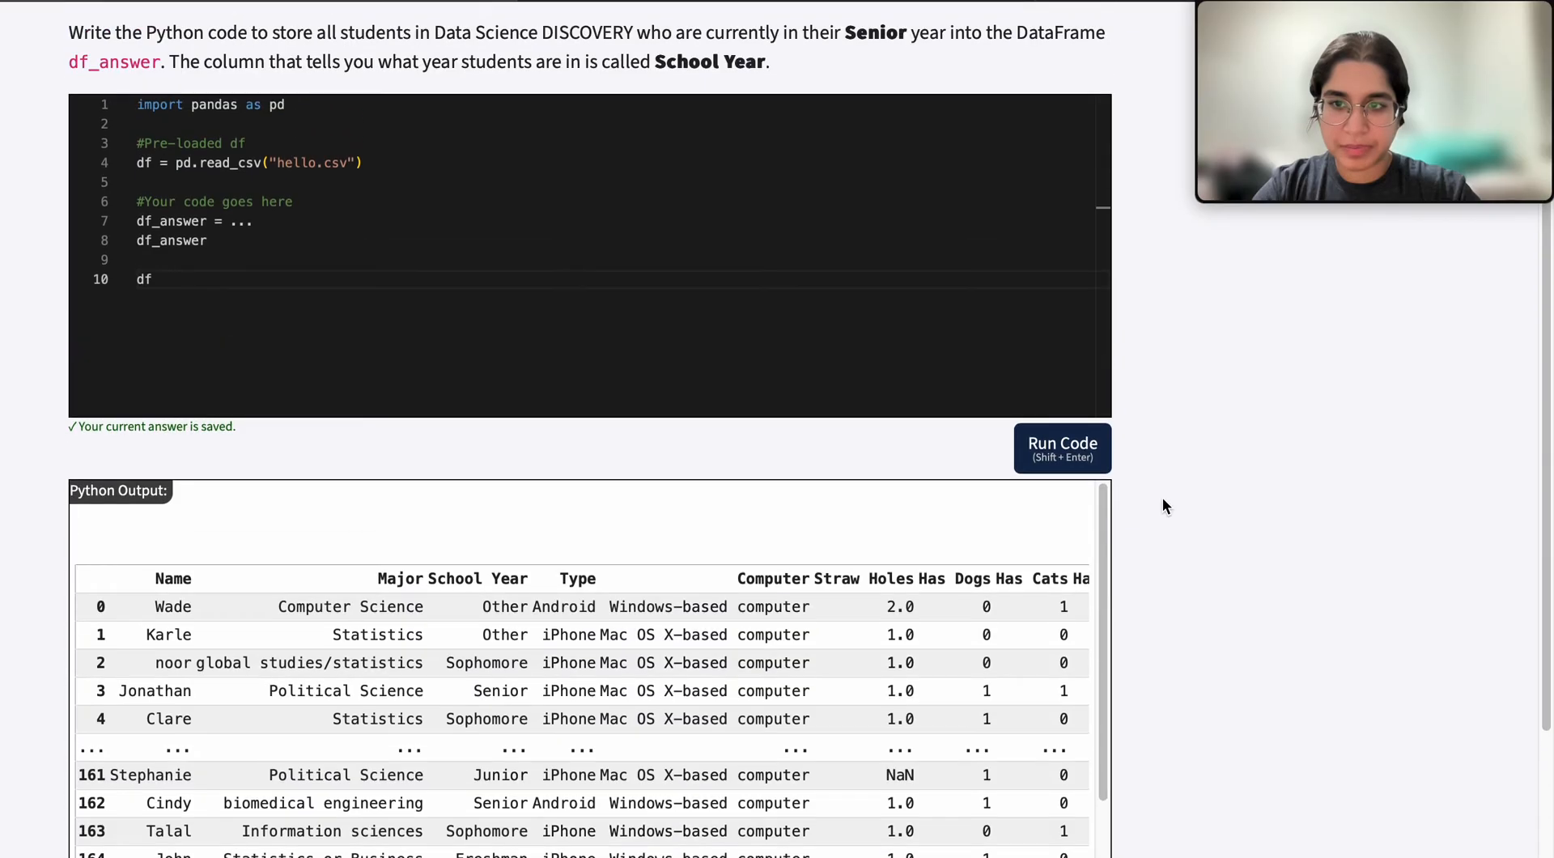
- Remove the standalone df line and start a '# filter the df' comment above df_answer
scroll("up", 3)
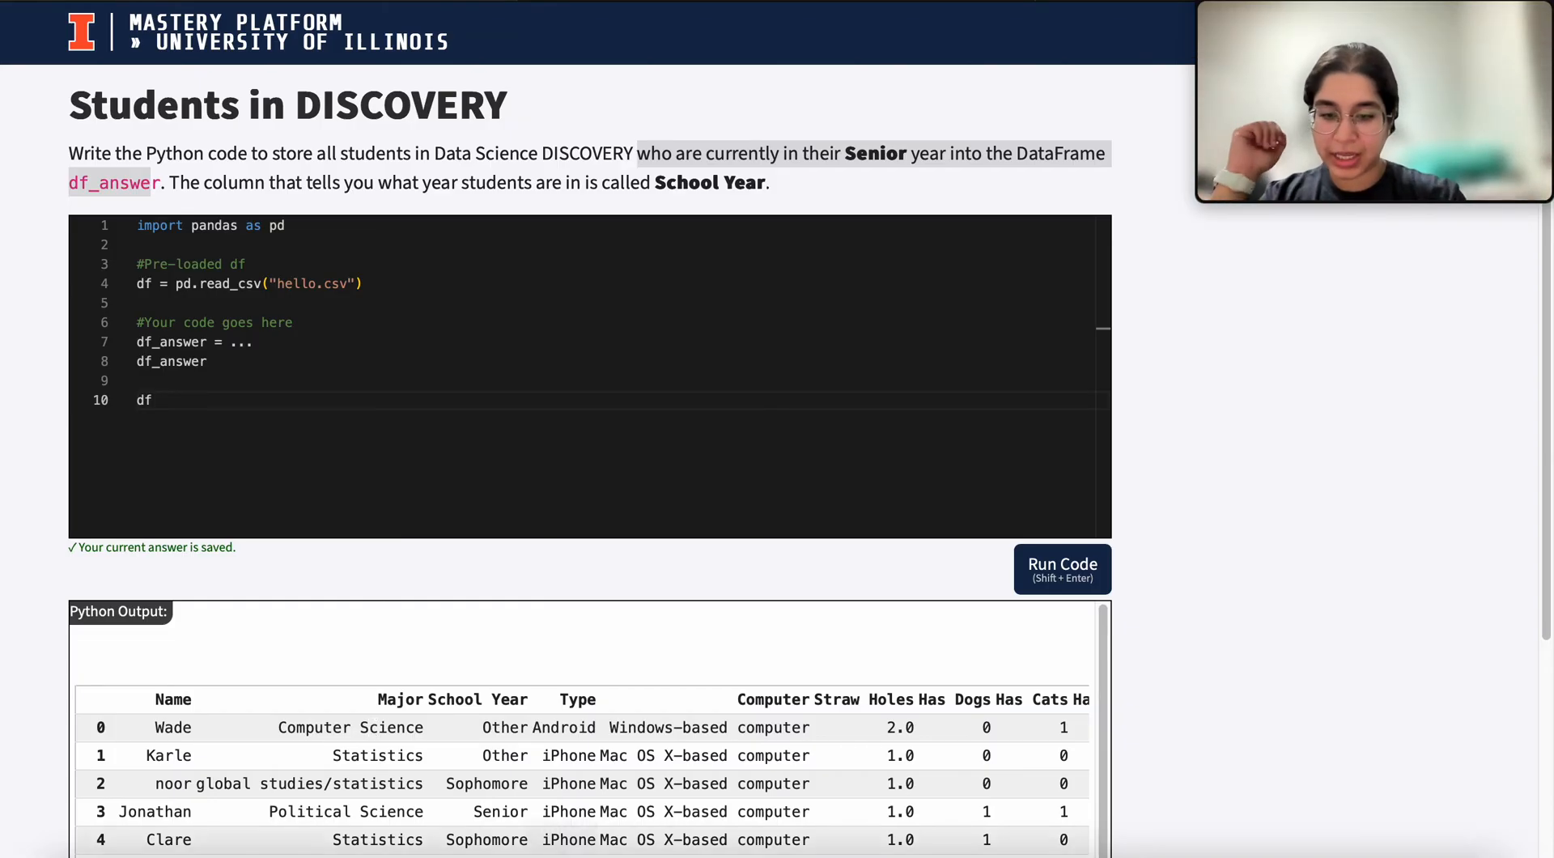
scroll("down", 3)
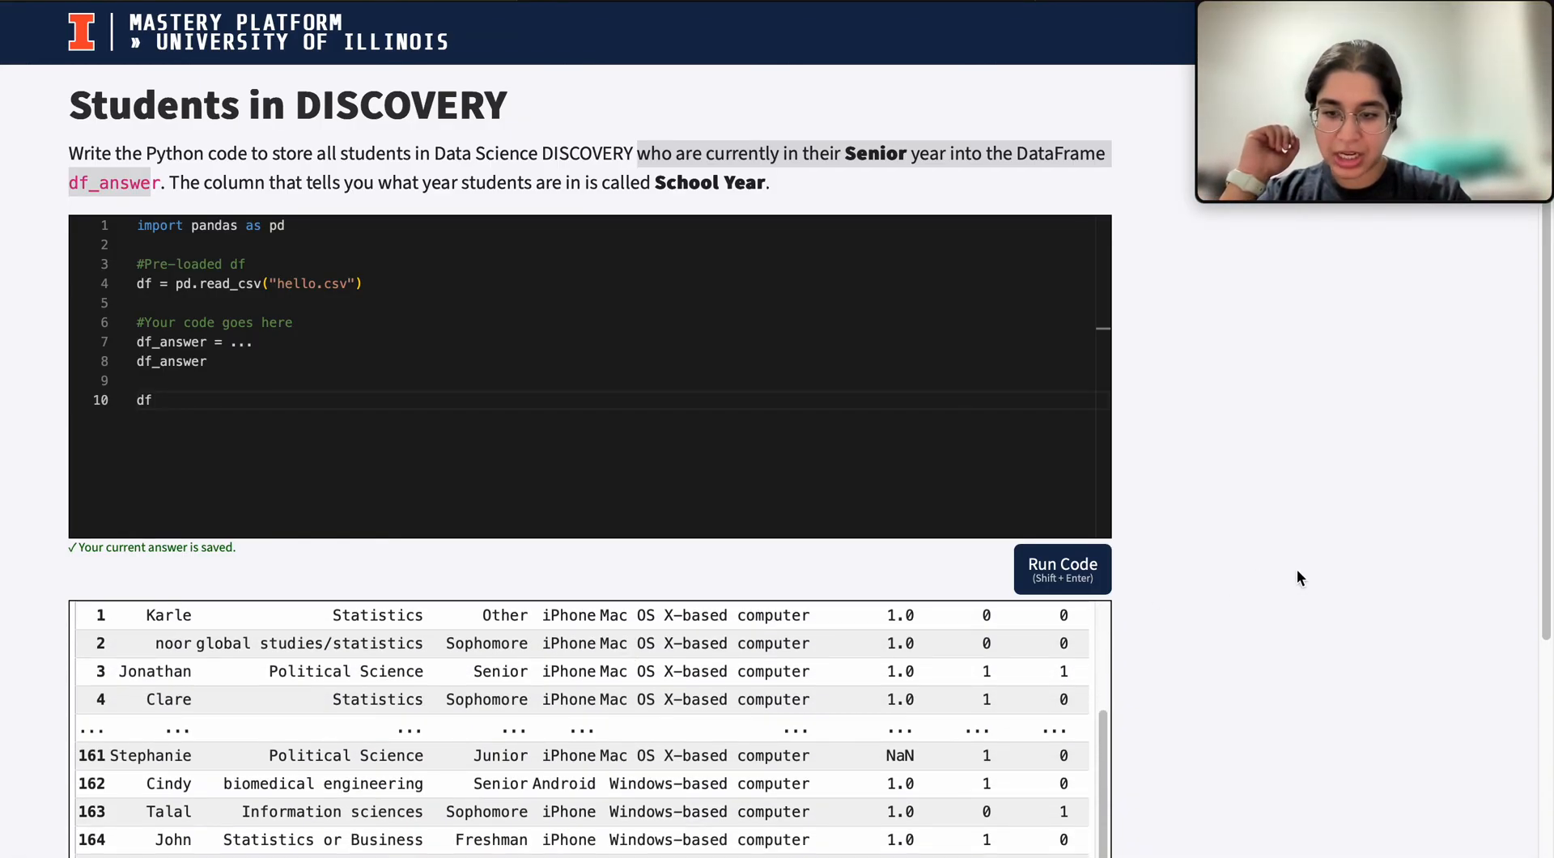
scroll("down", 3)
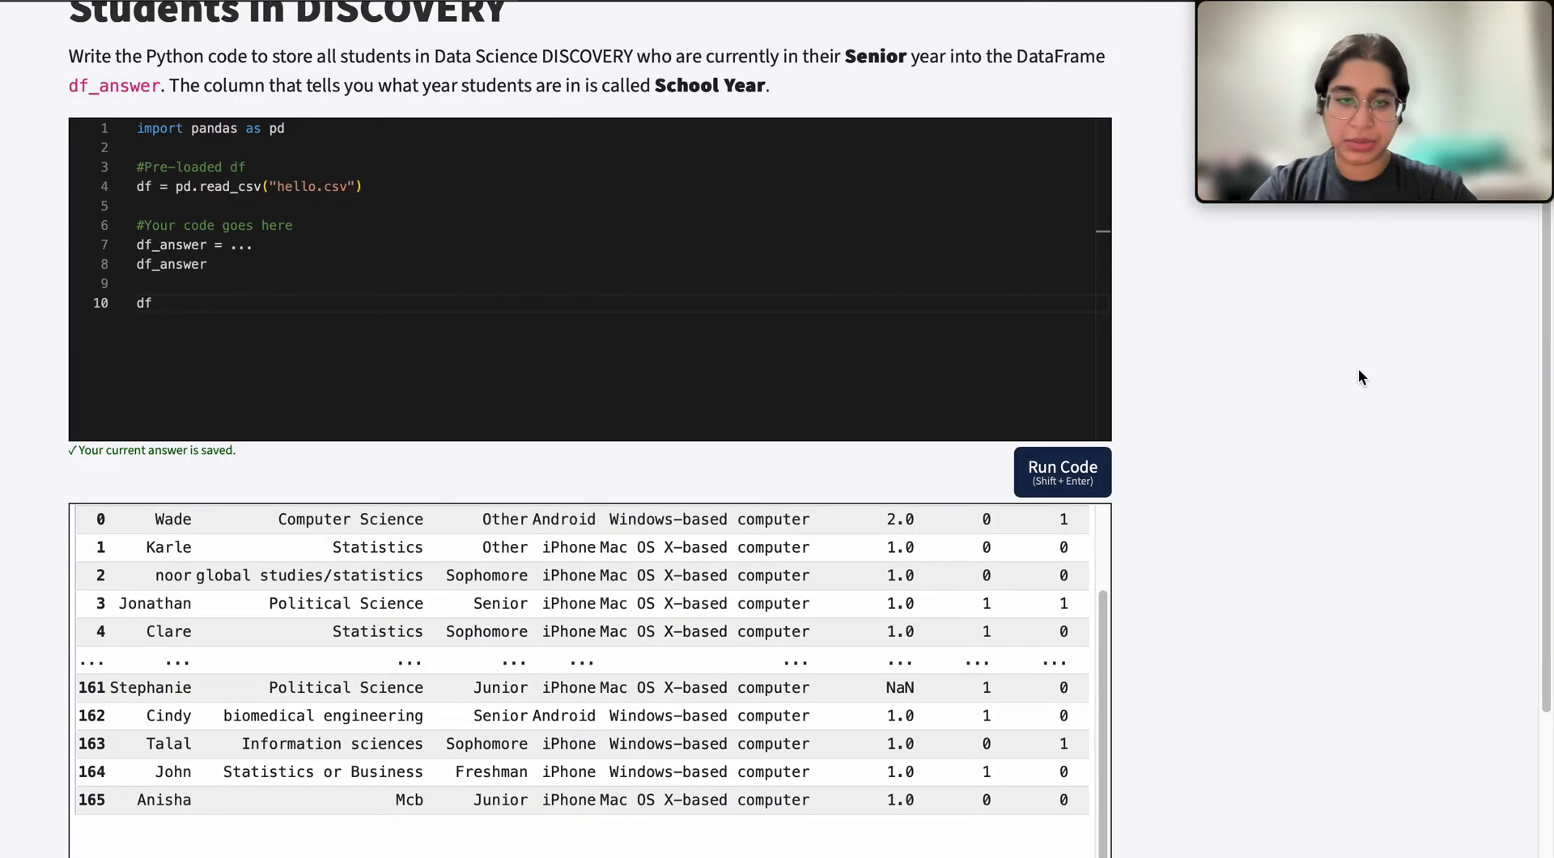
scroll("up", 3)
type("# filter the df ")
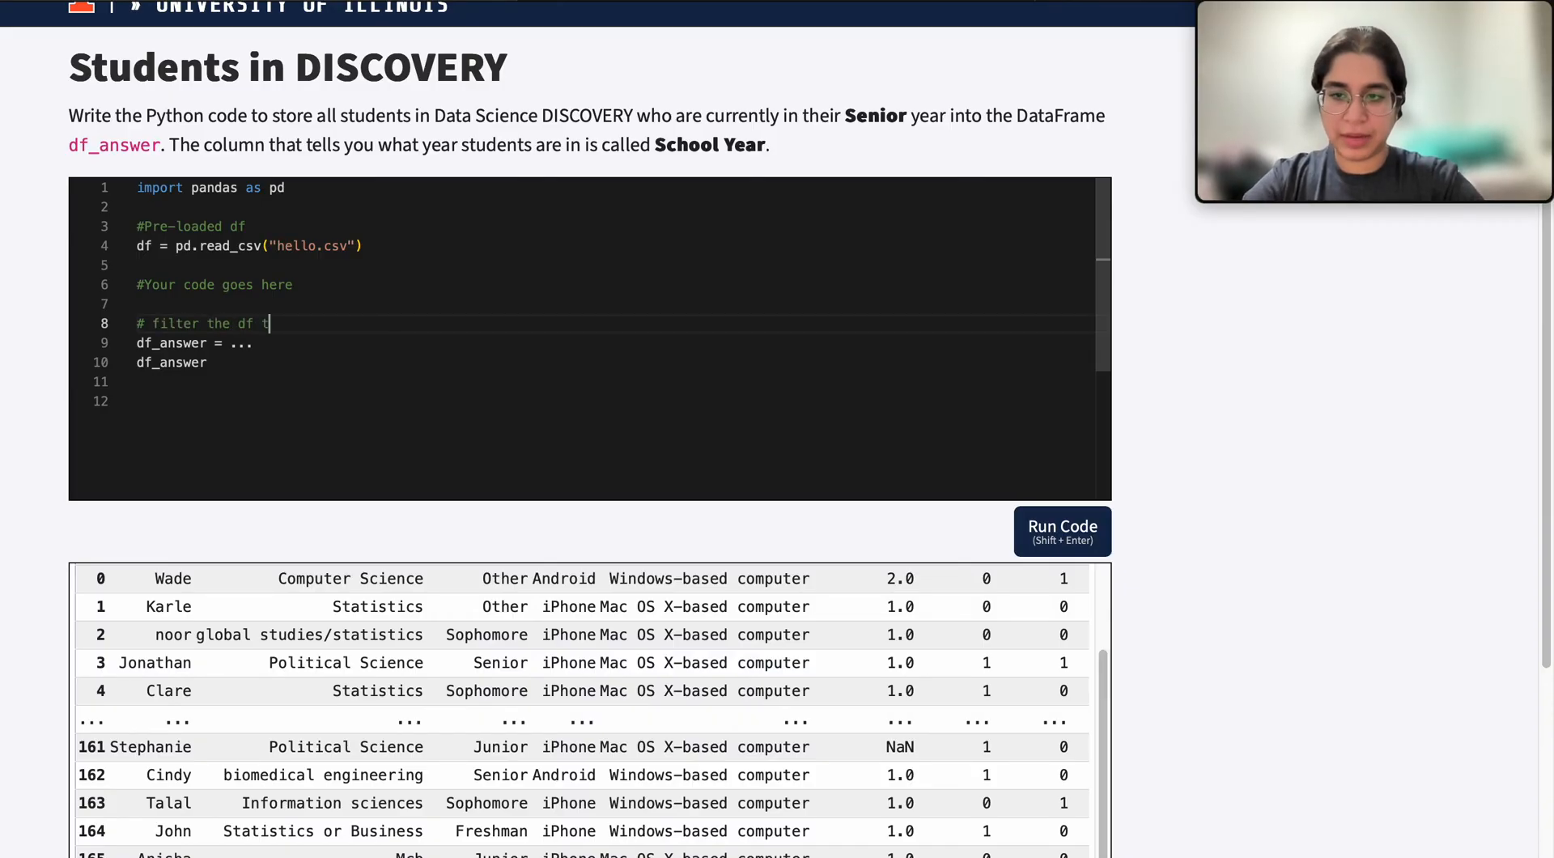
- Finish the comment about only including senior students and begin df[ inside df_answer's brackets
type("to only include senio")
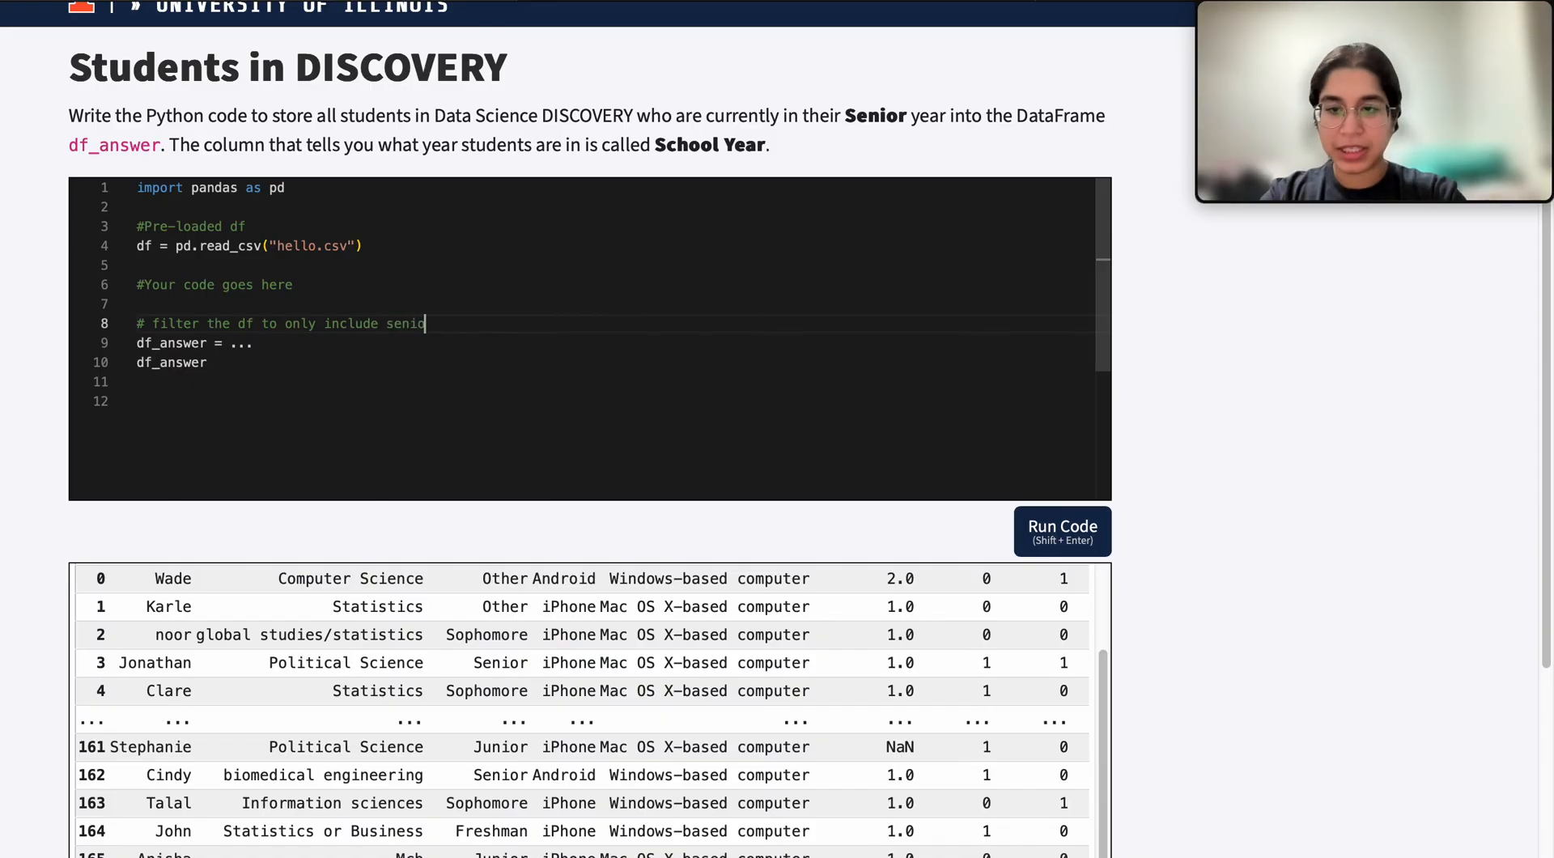
type("students")
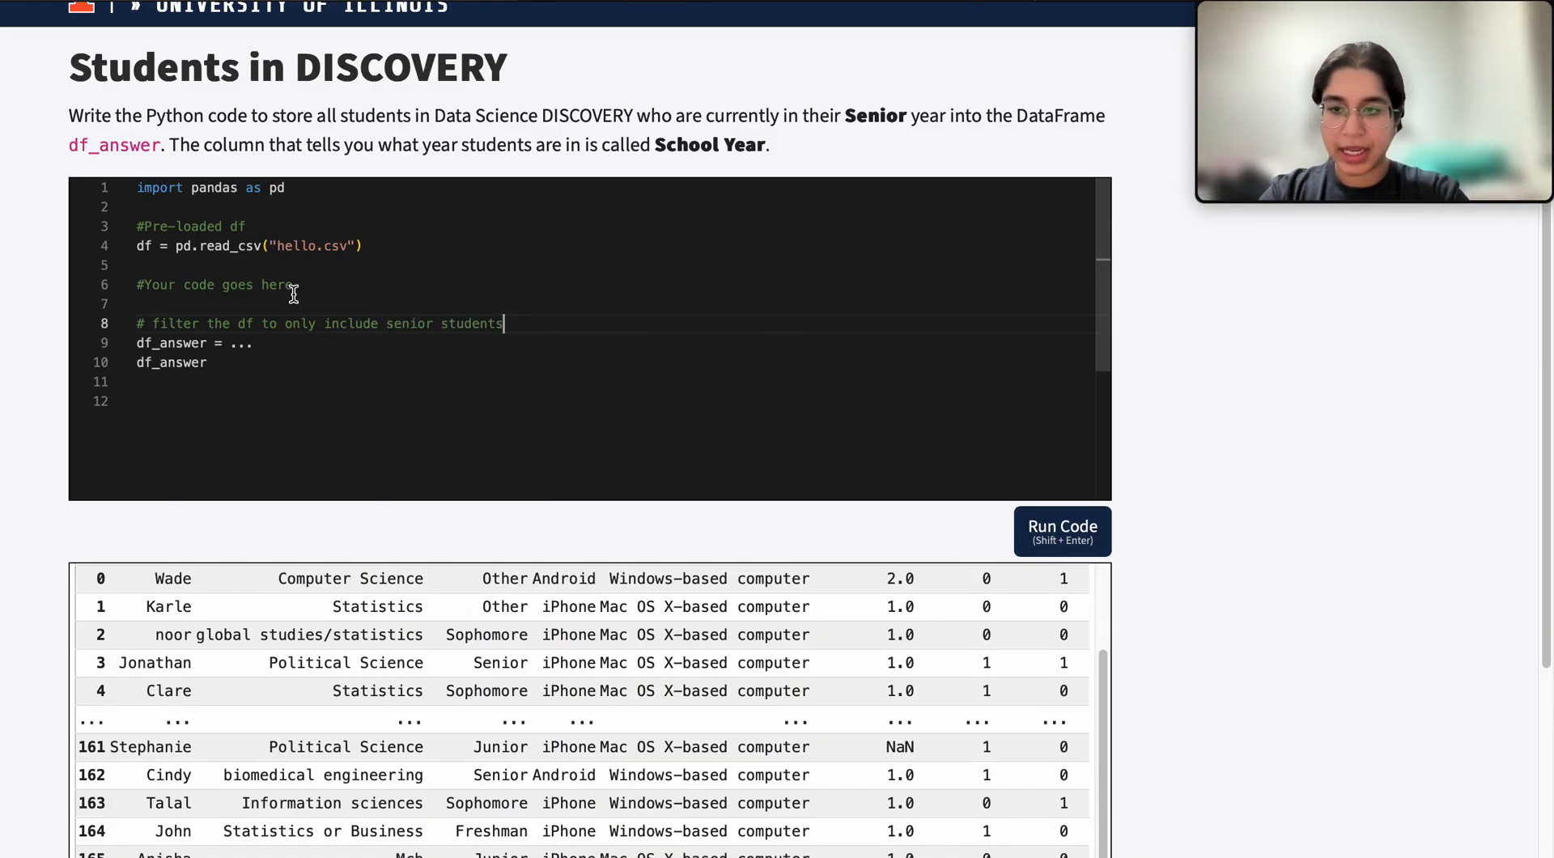
type("df")
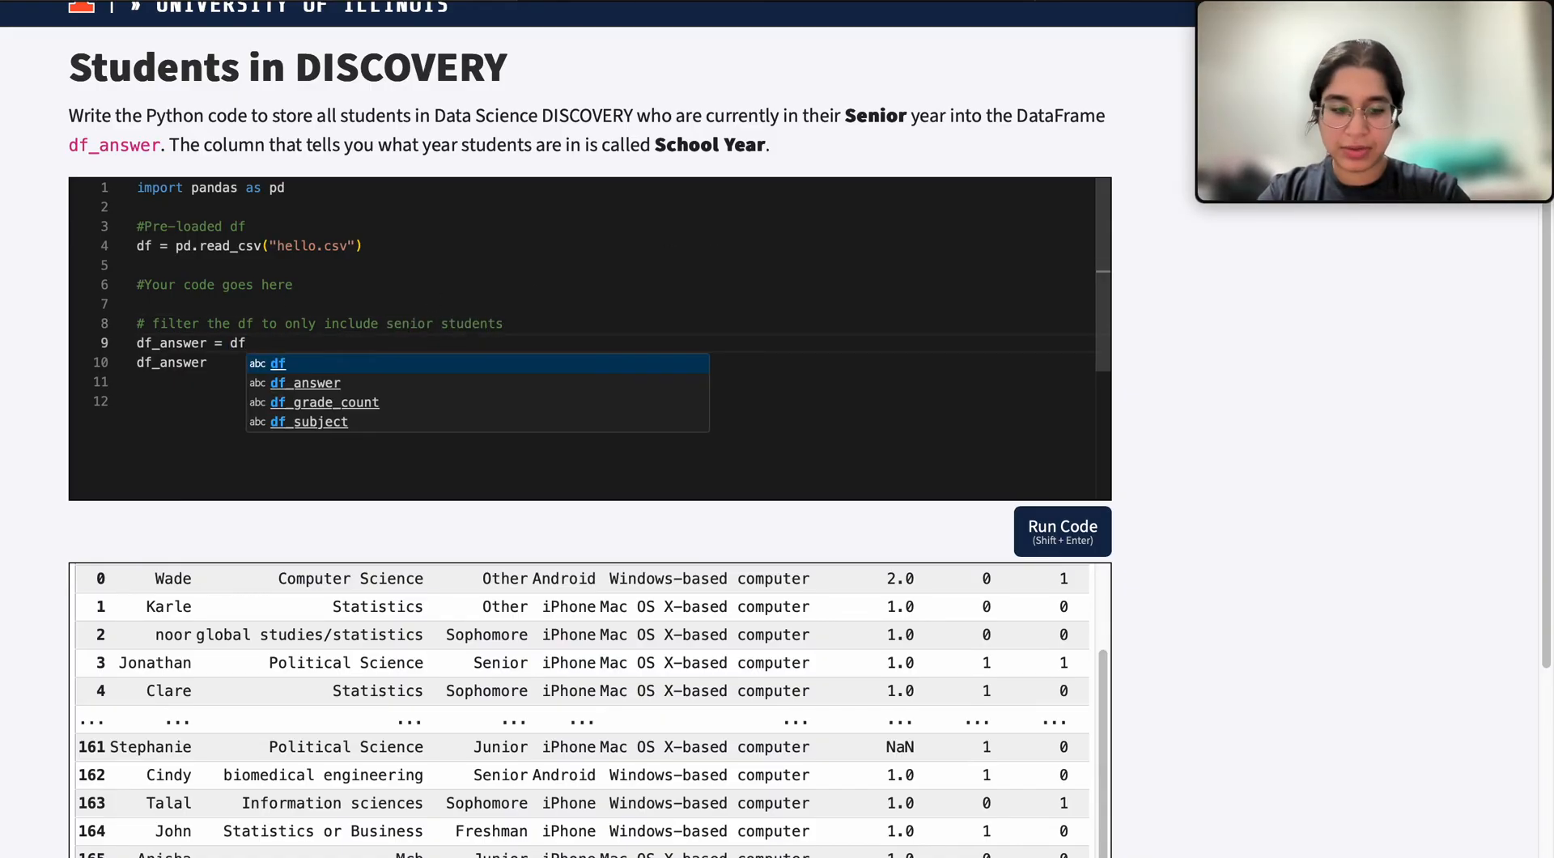
type("[")
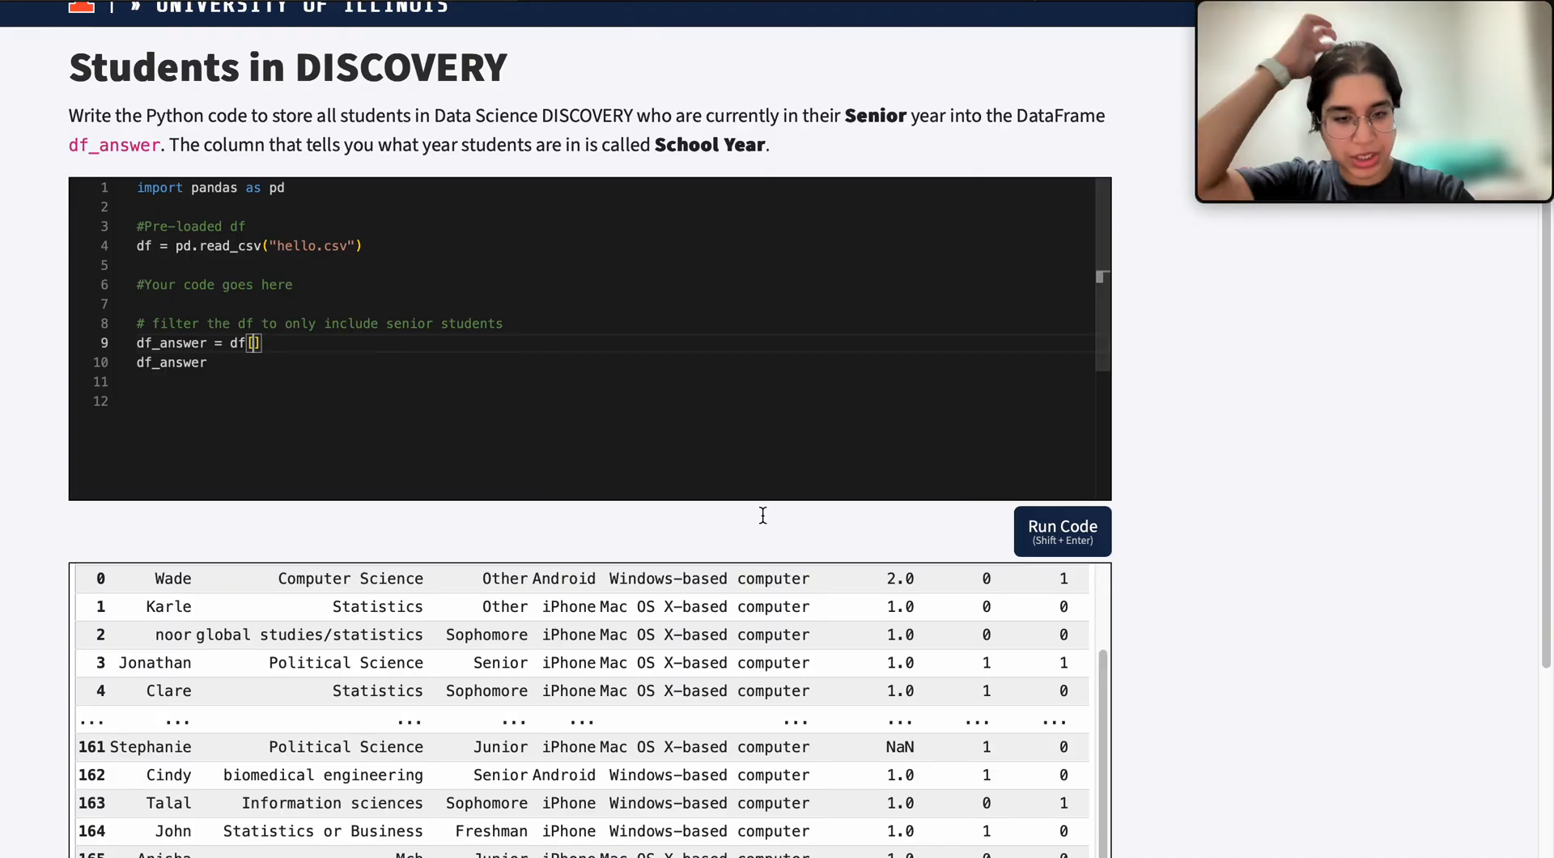
- Complete the column reference so line 9 reads df_answer = df[ df["School Year"] ]
left_click(1062, 531)
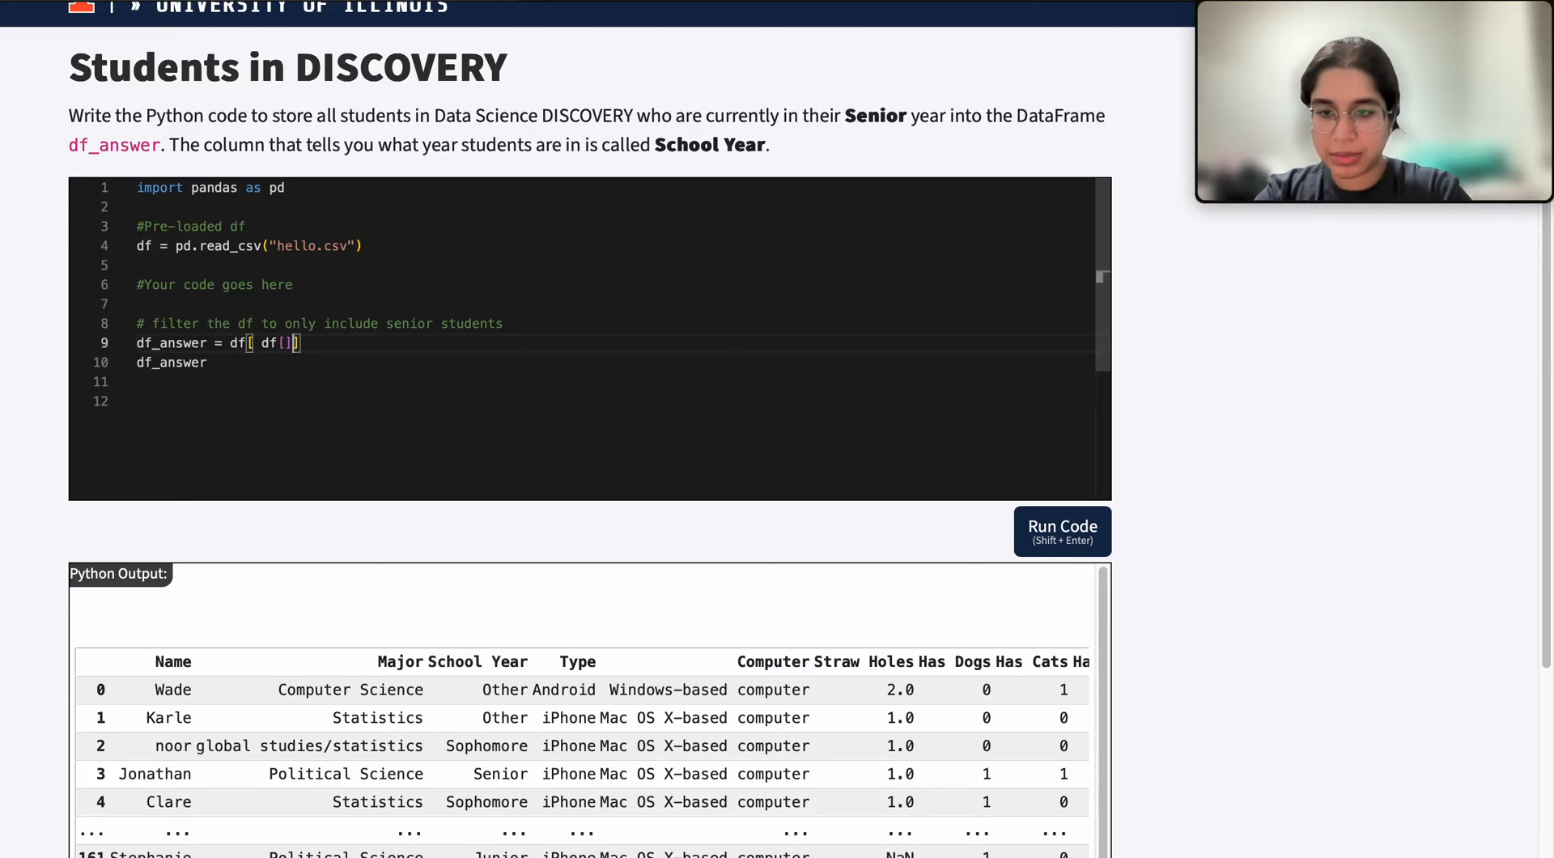
type("\"S")
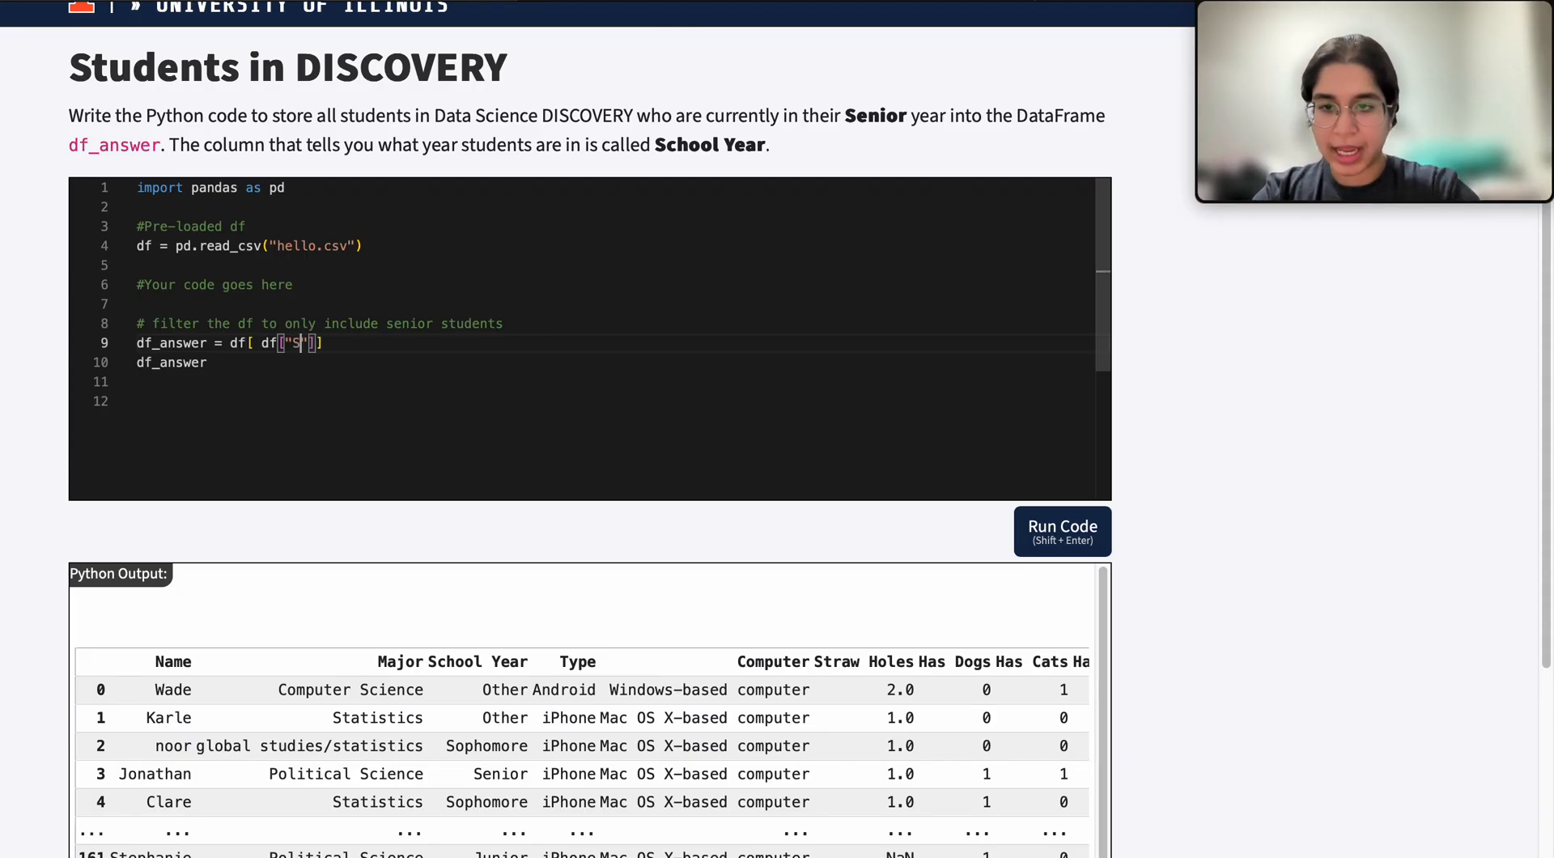
type("chool Year")
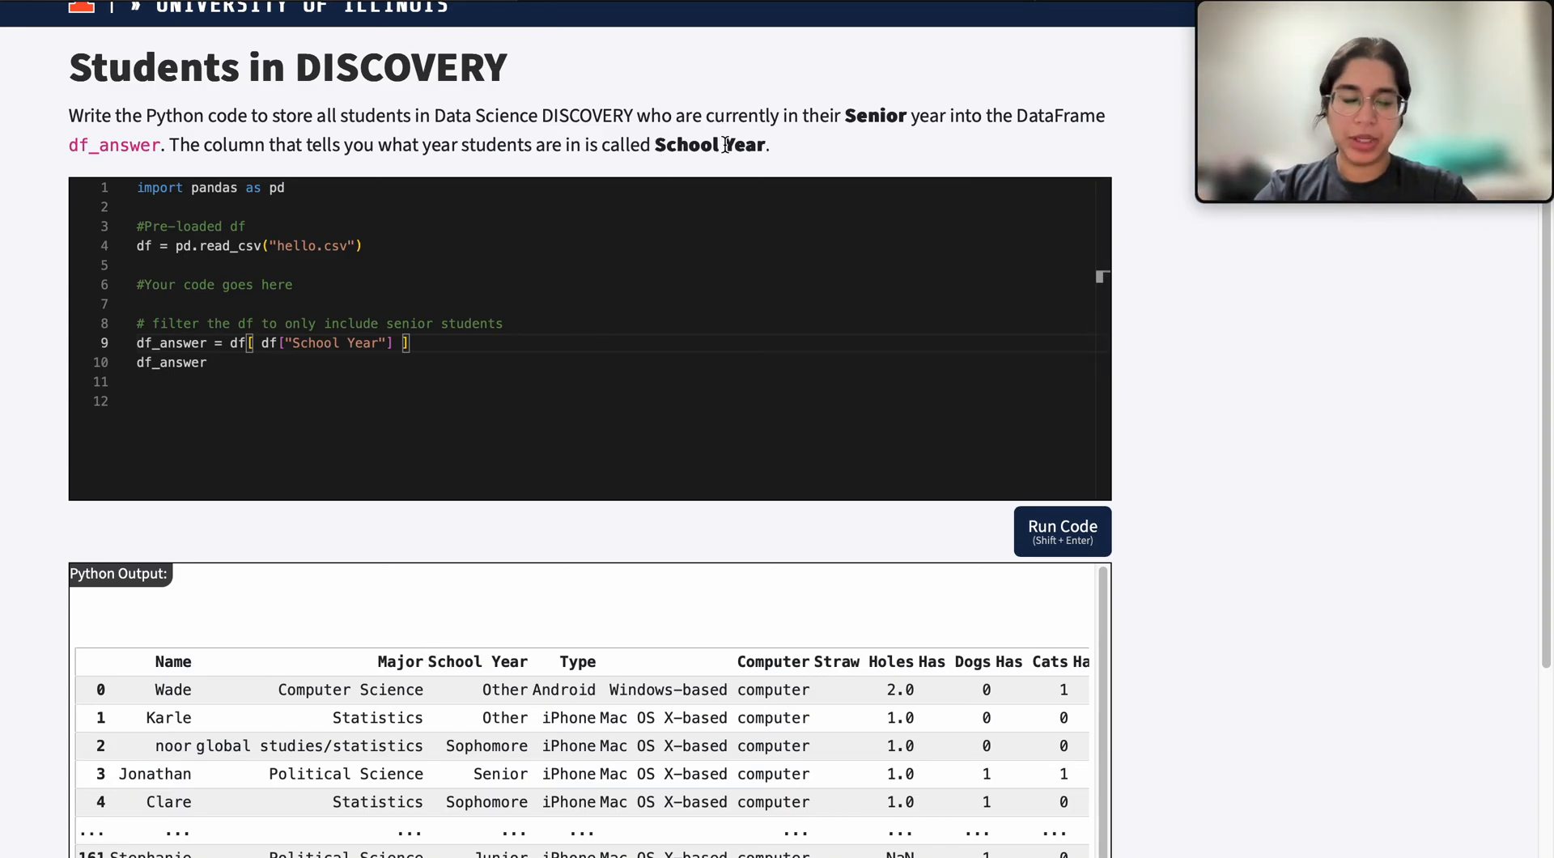
double_click(334, 343)
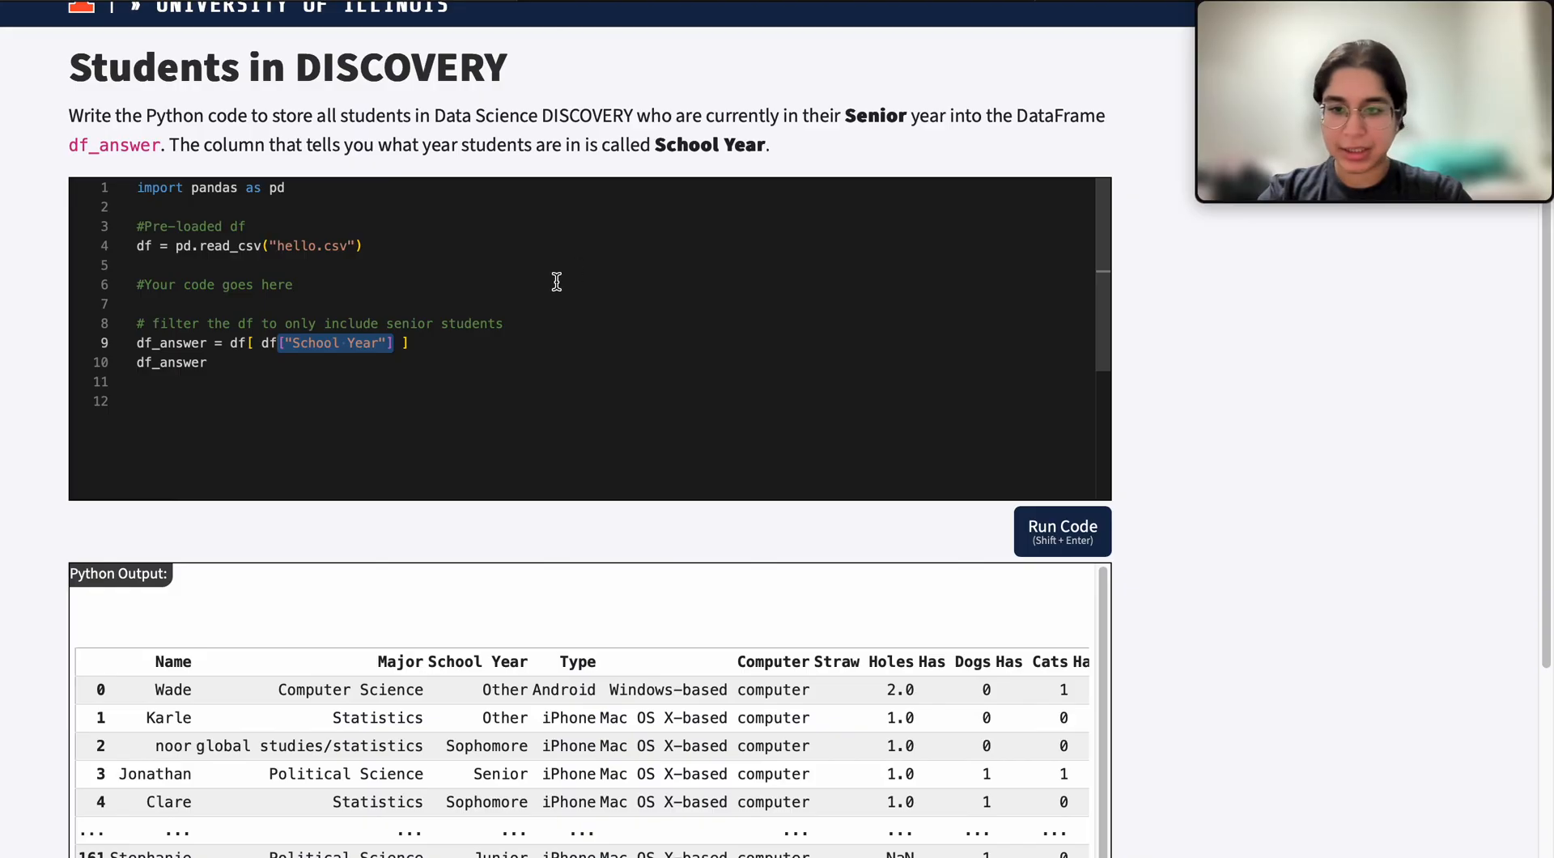
mouse_move(527, 321)
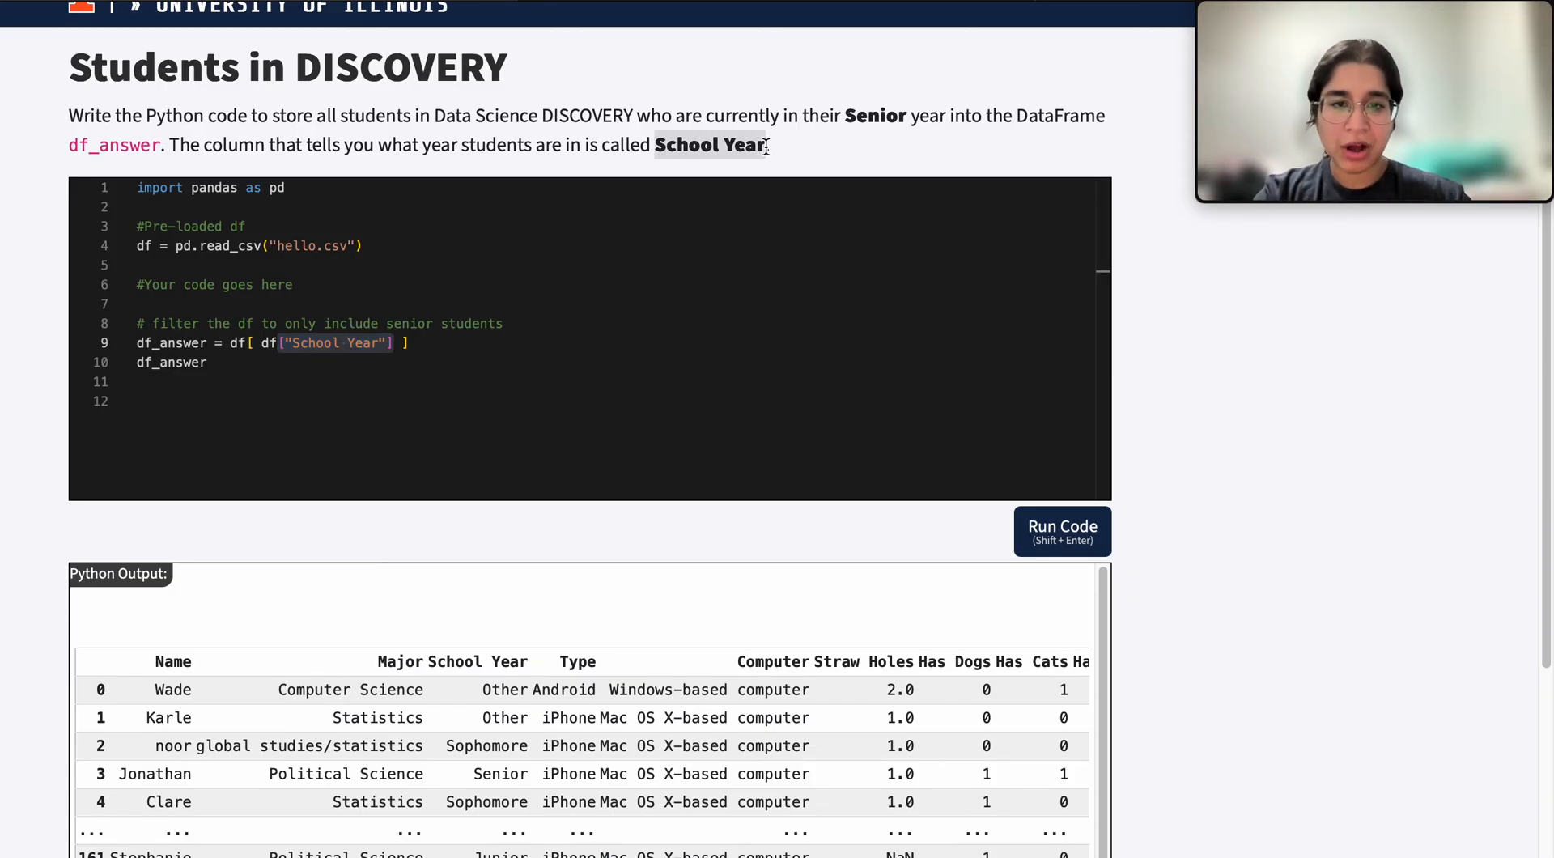
mouse_move(942, 191)
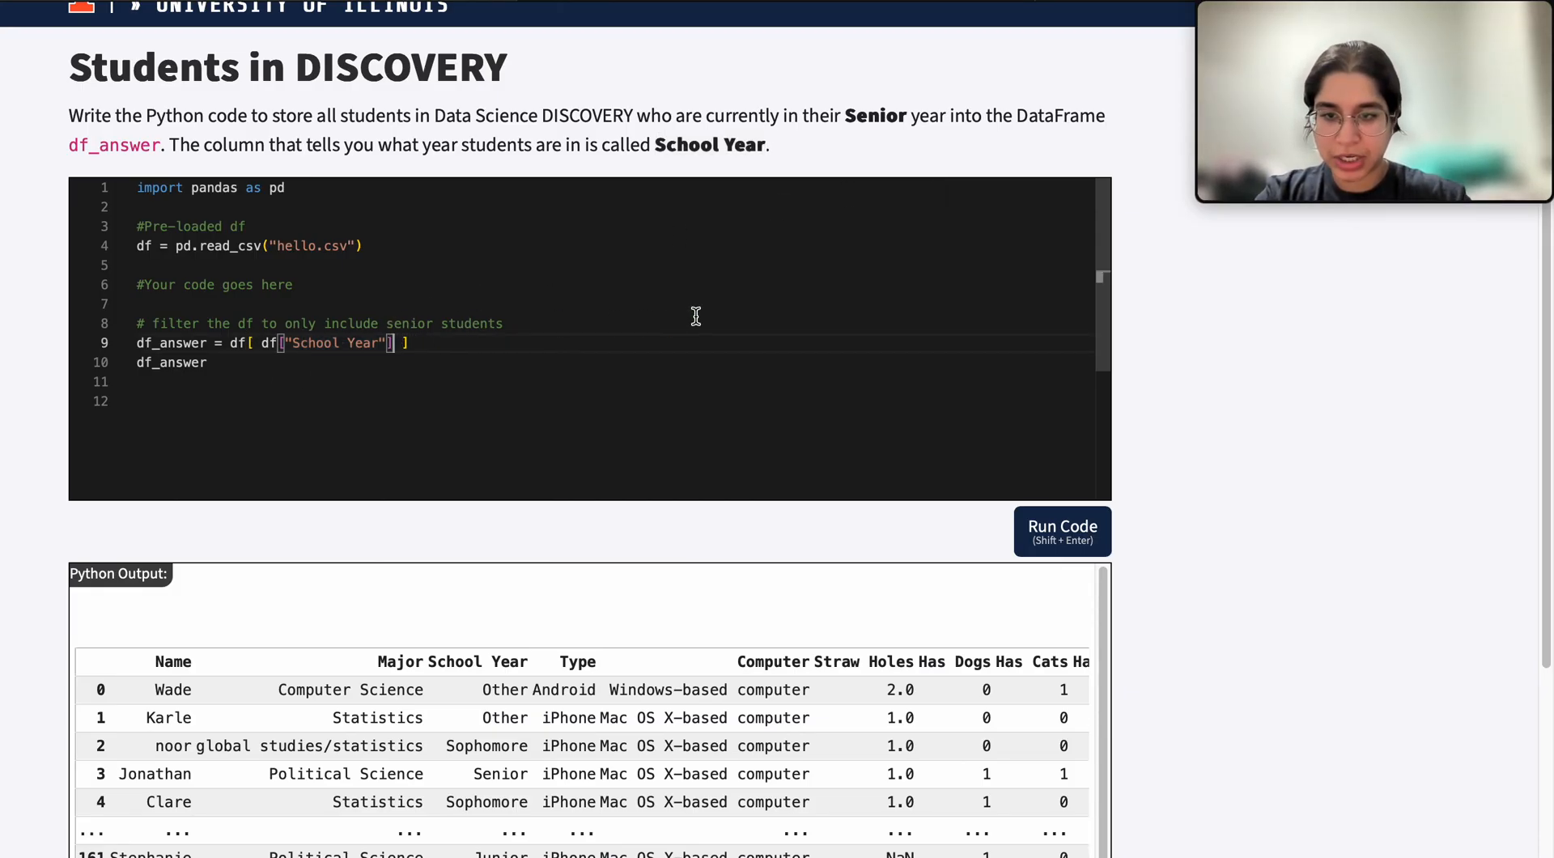
- Add == "Senior" to the filter and run it to show the Senior-only rows
type("== \"\"")
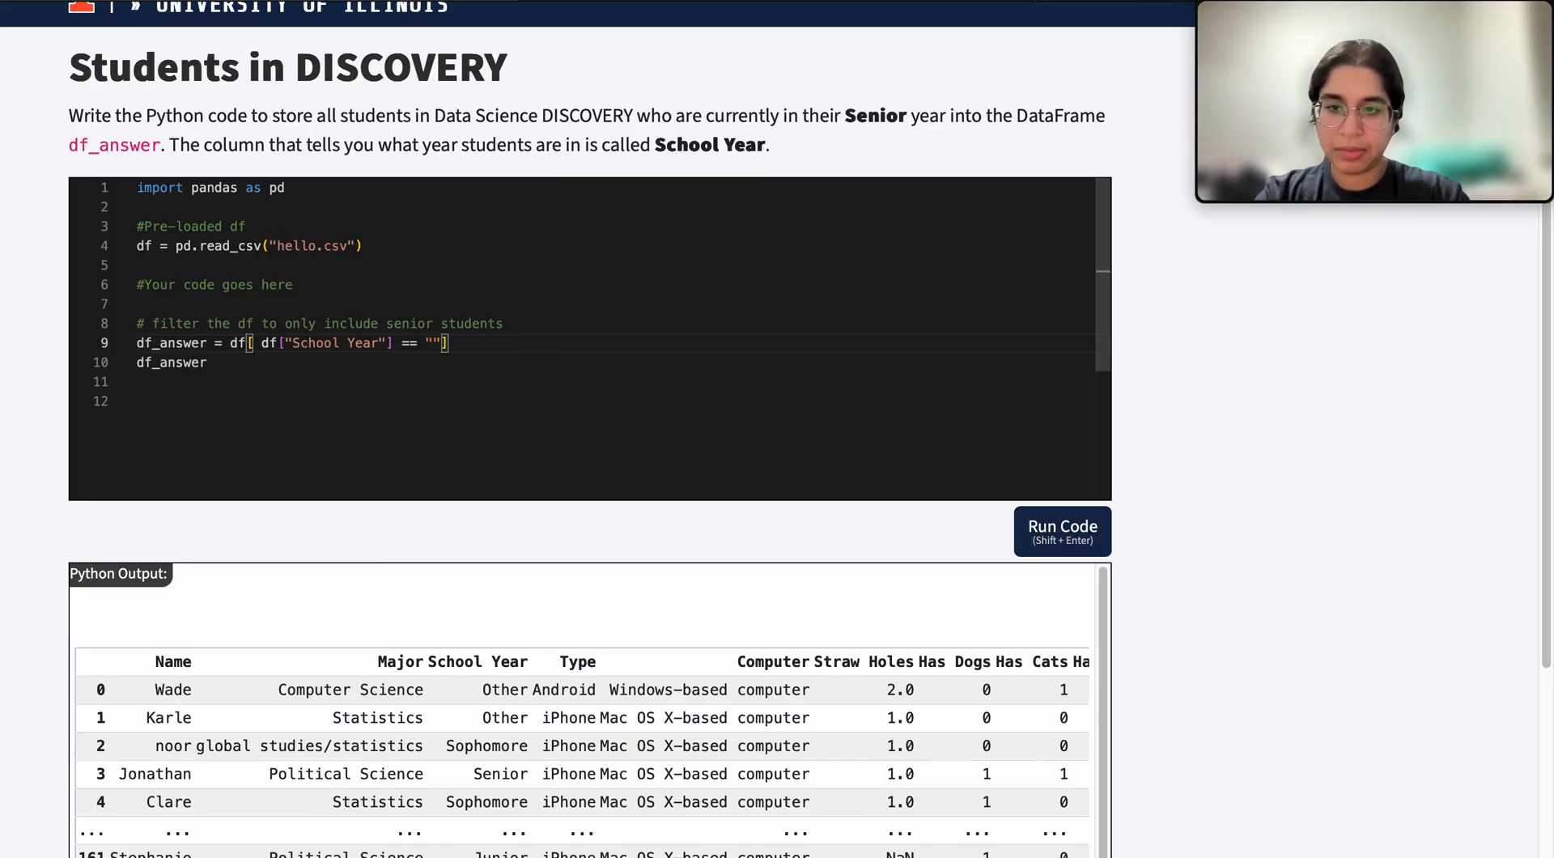
type("S")
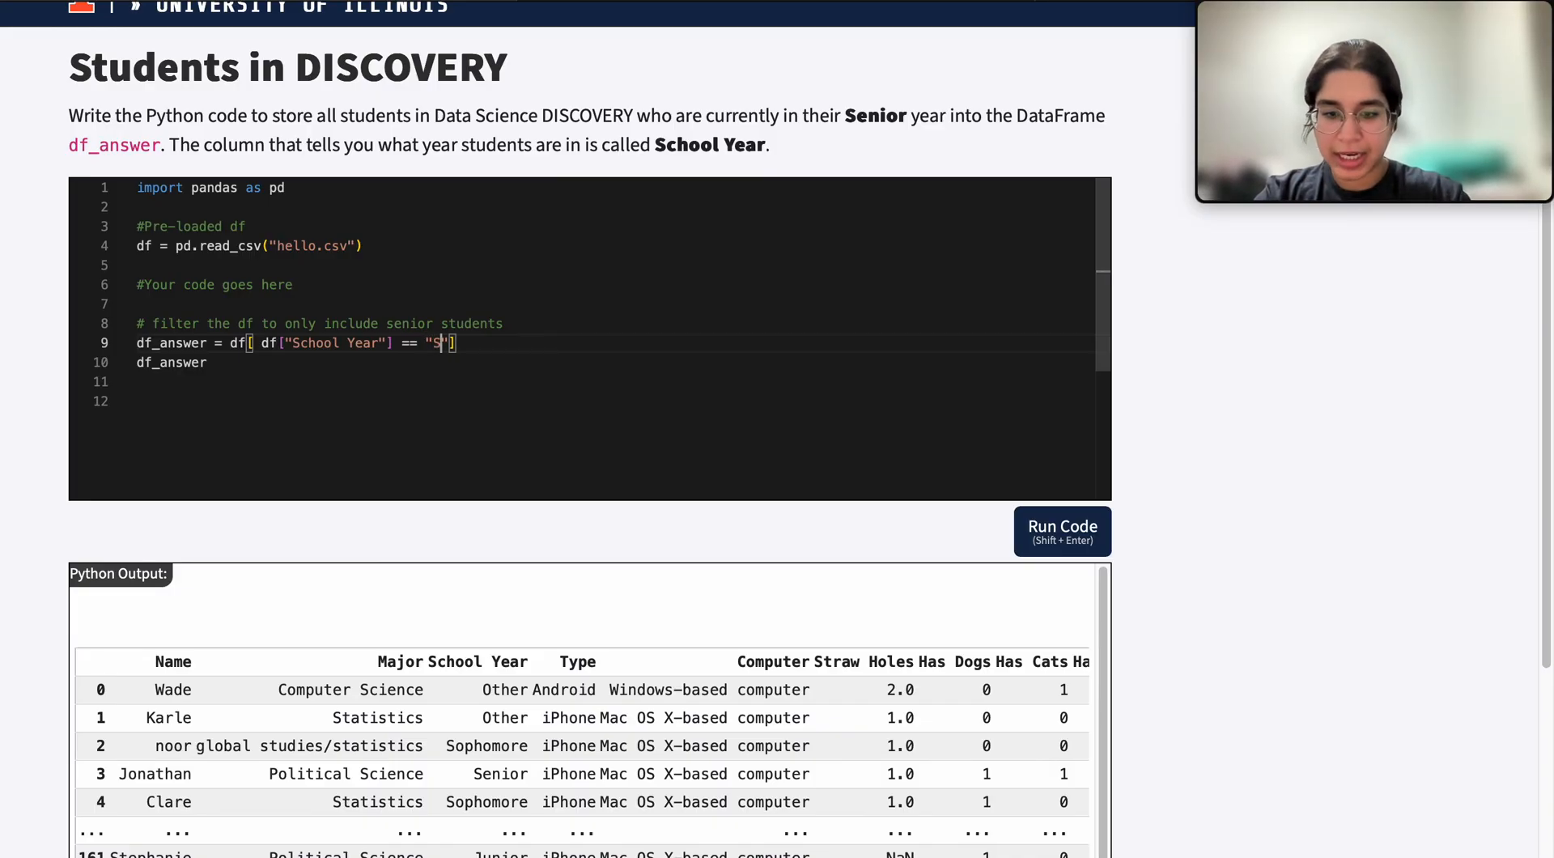
type("enior")
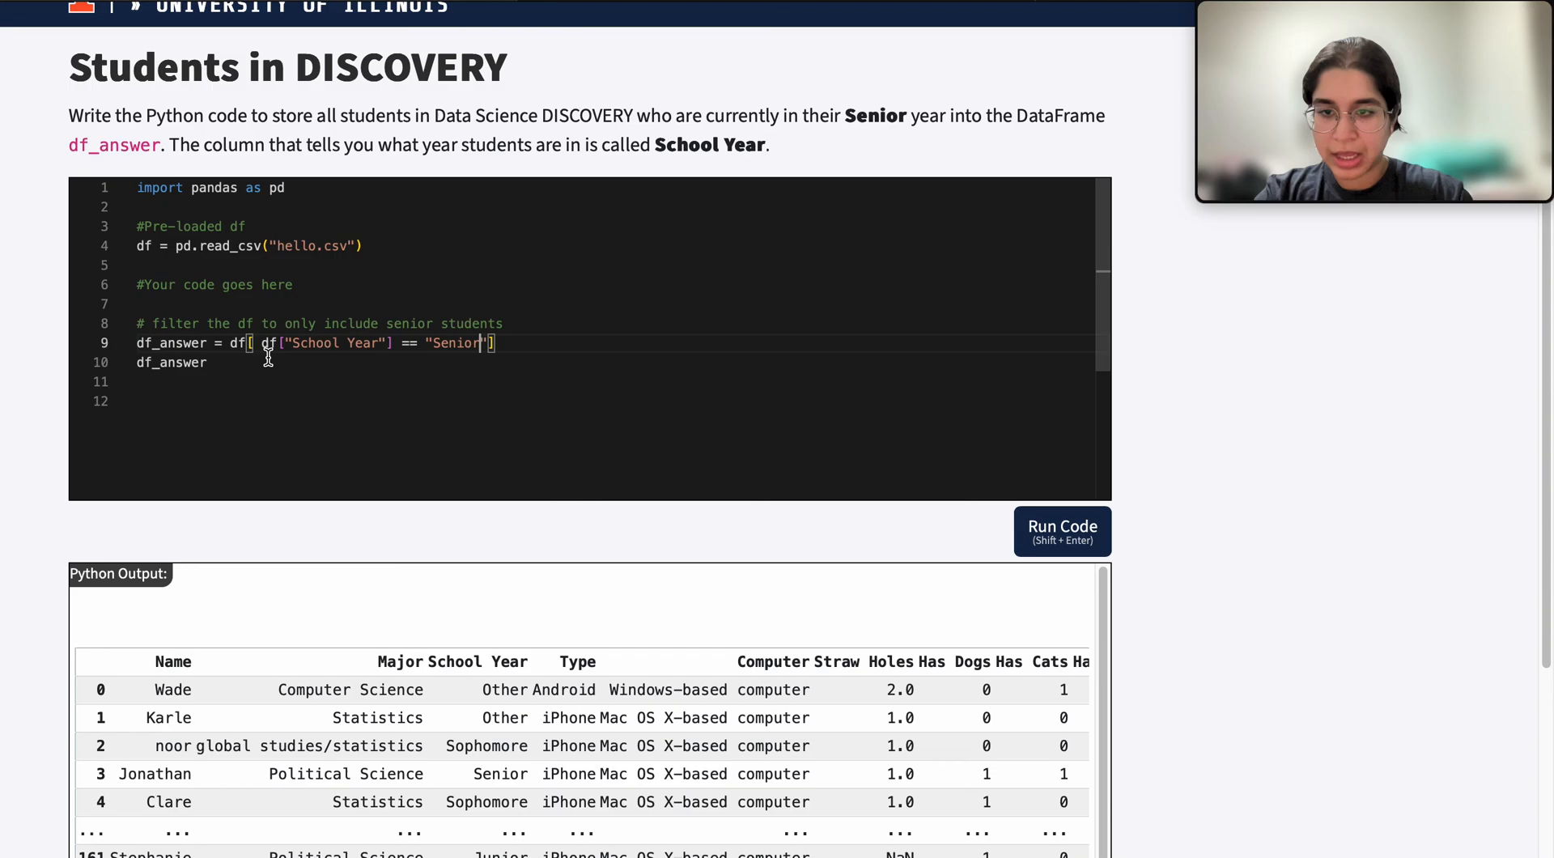
mouse_move(435, 658)
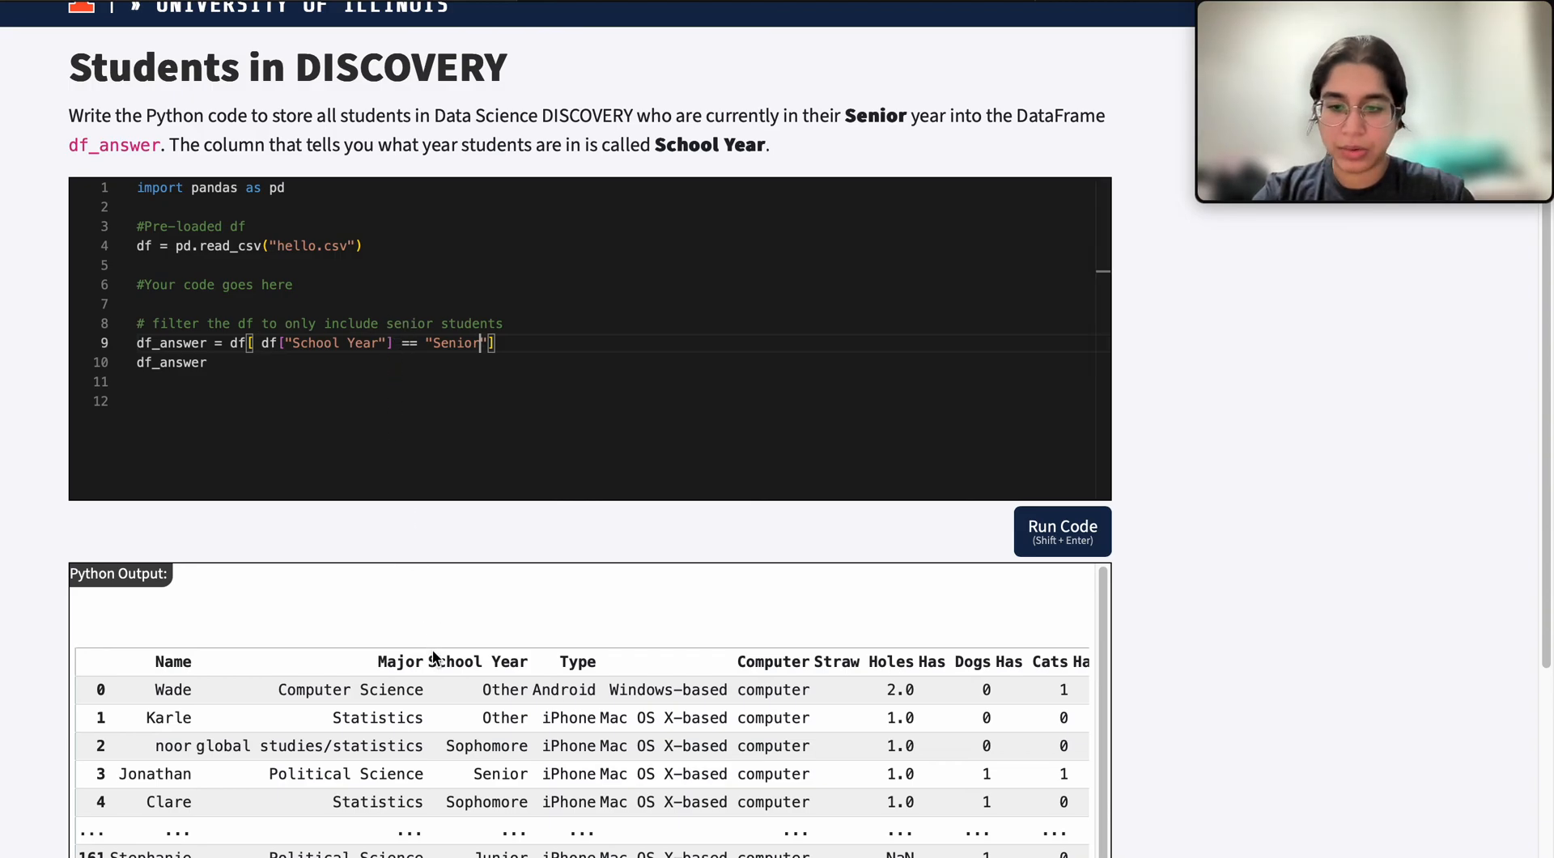
scroll("down", 3)
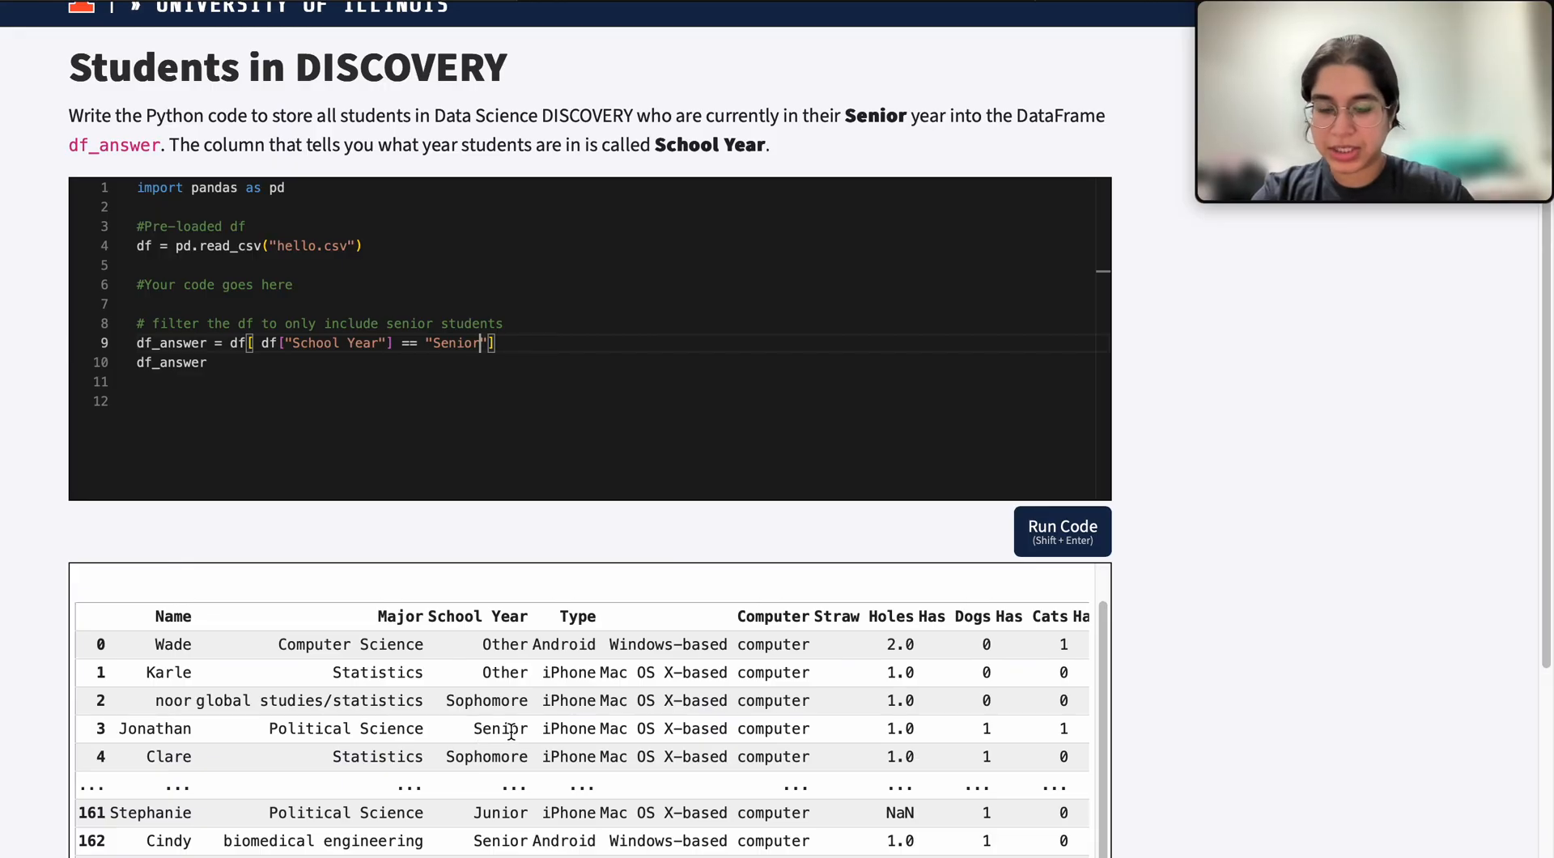
mouse_move(792, 405)
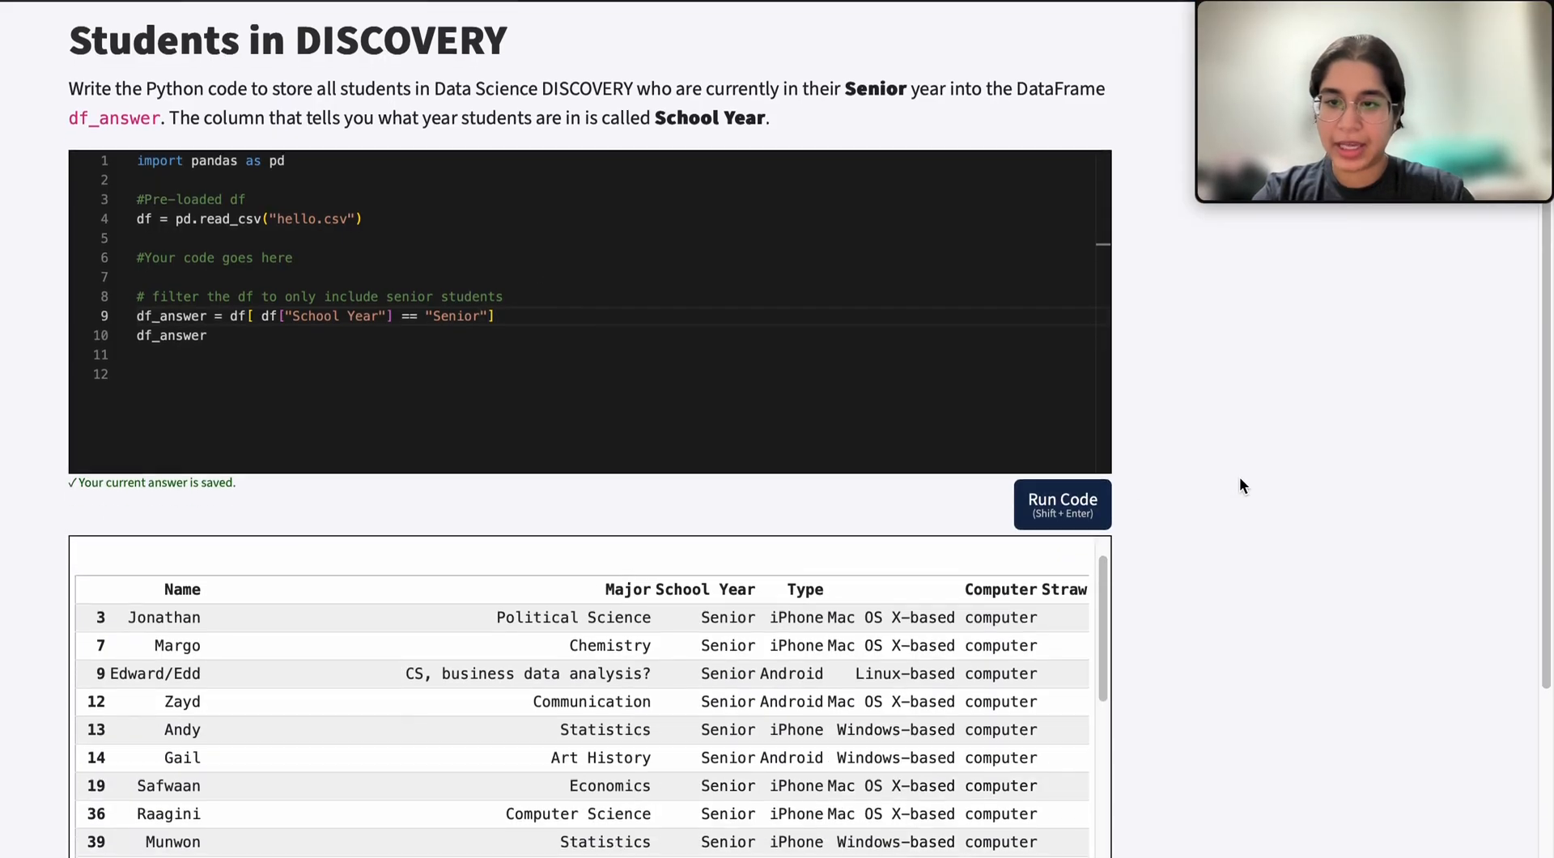
- Review the Senior-only rows in the Python output table
scroll("down", 3)
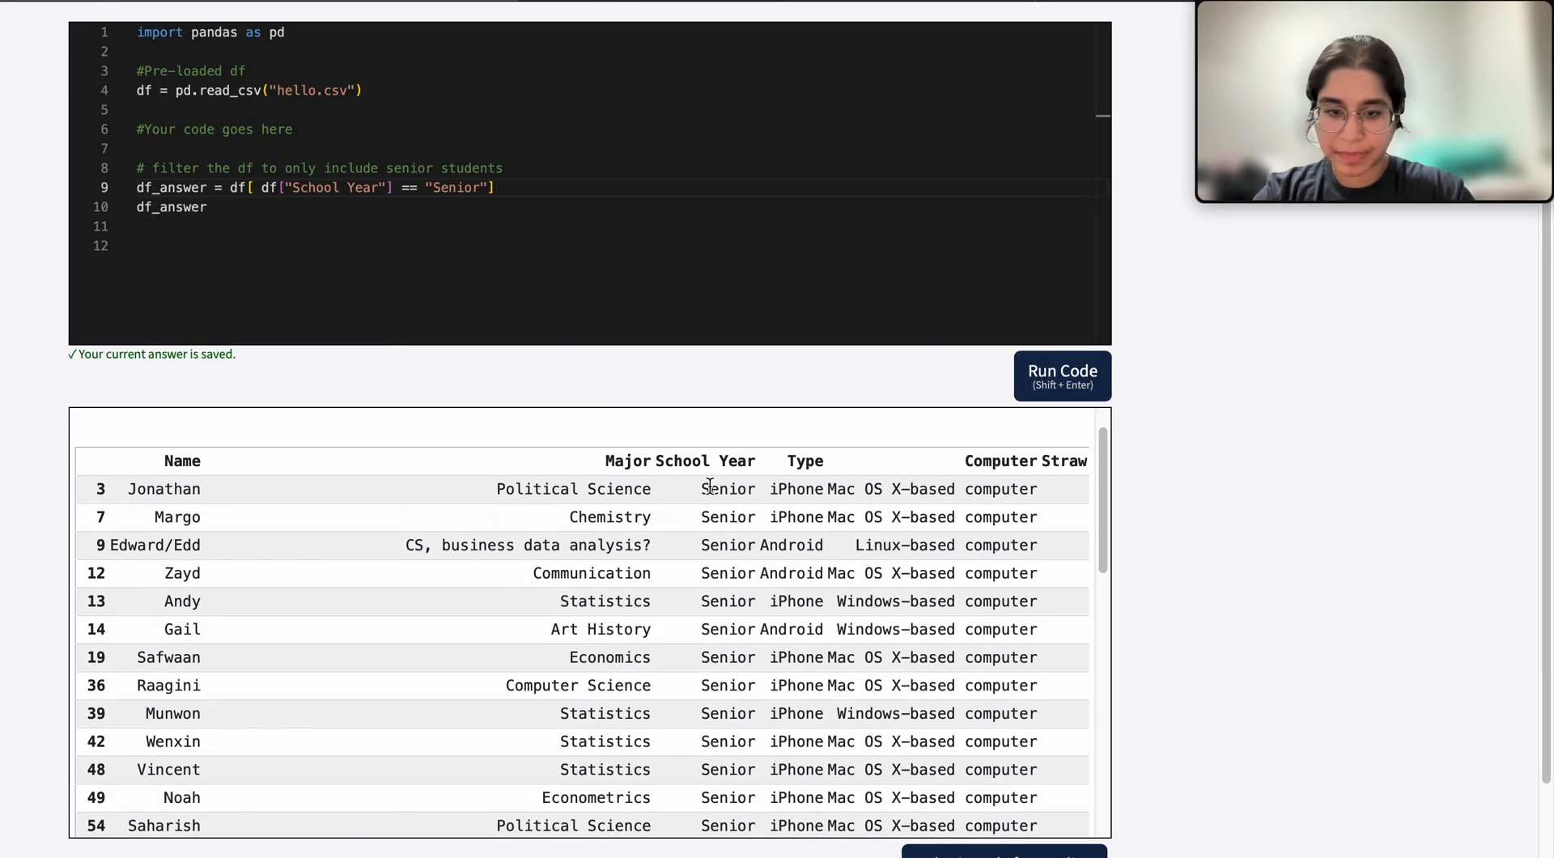
scroll("down", 3)
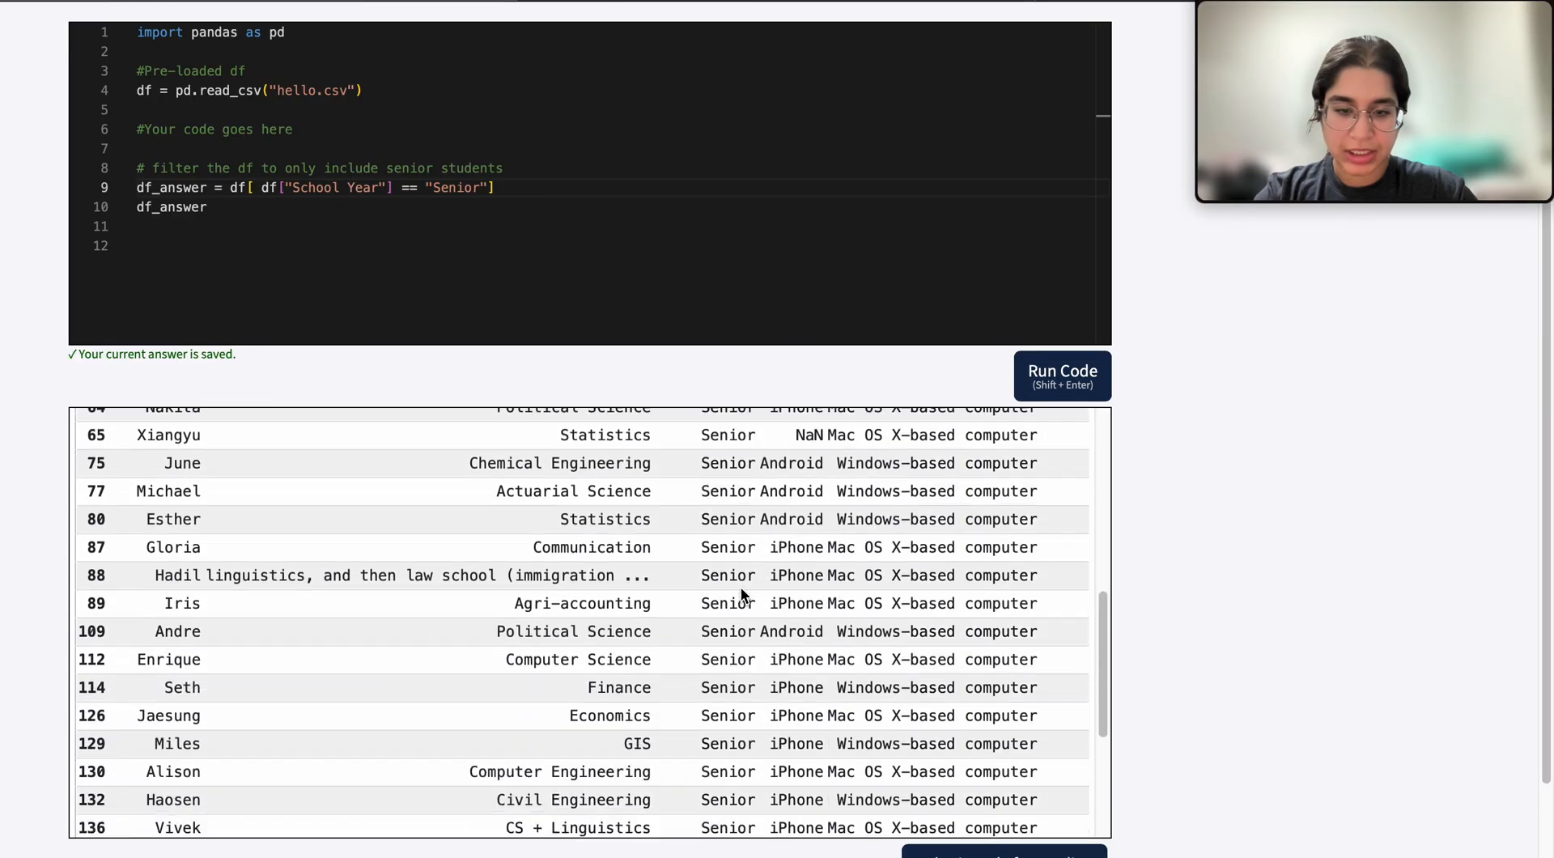
left_click(1062, 375)
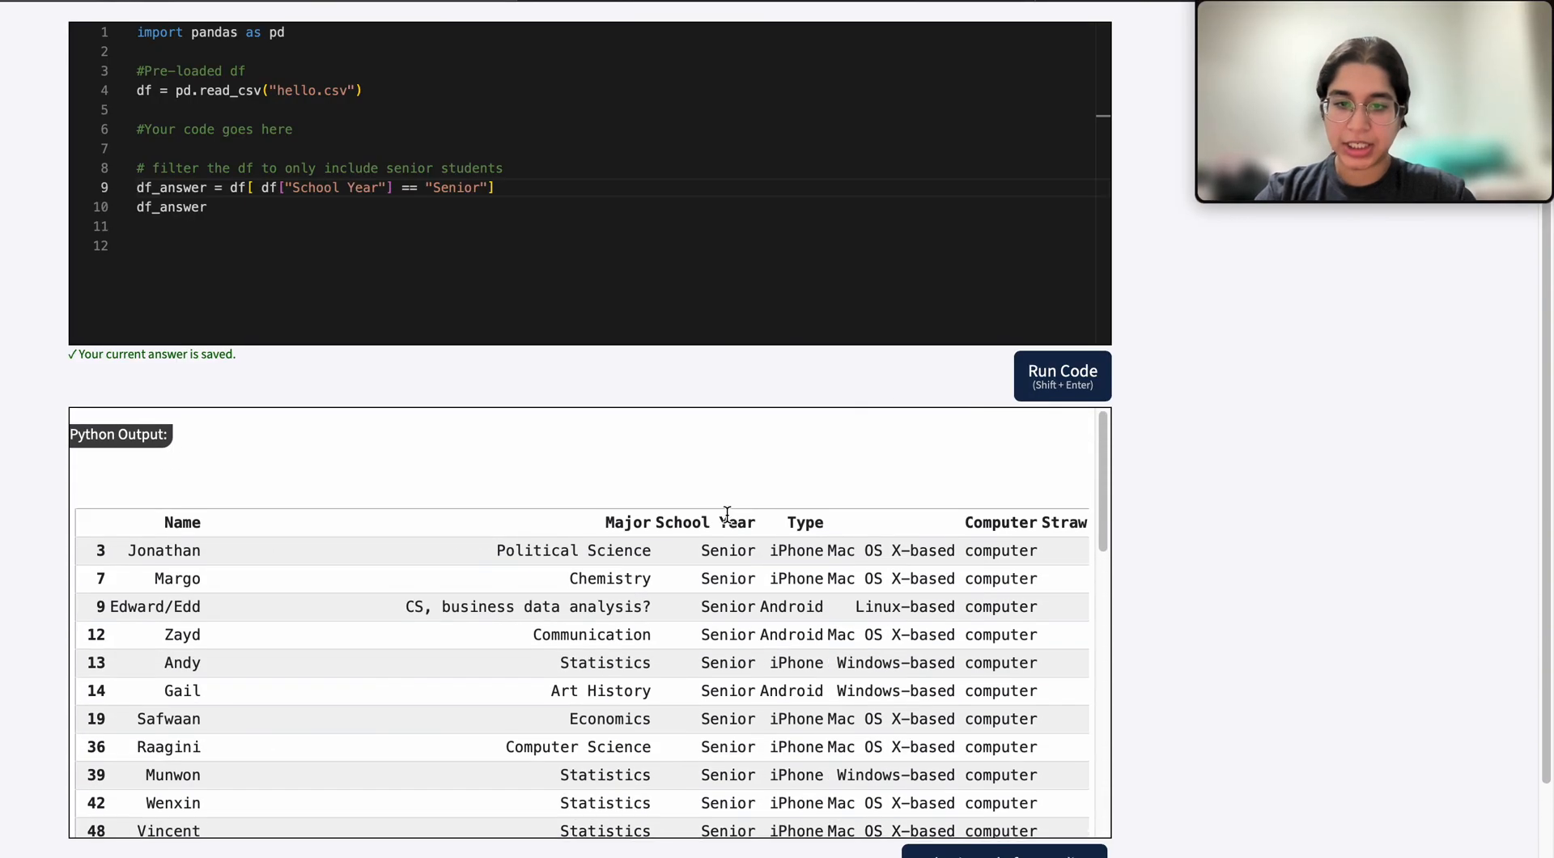
scroll("up", 3)
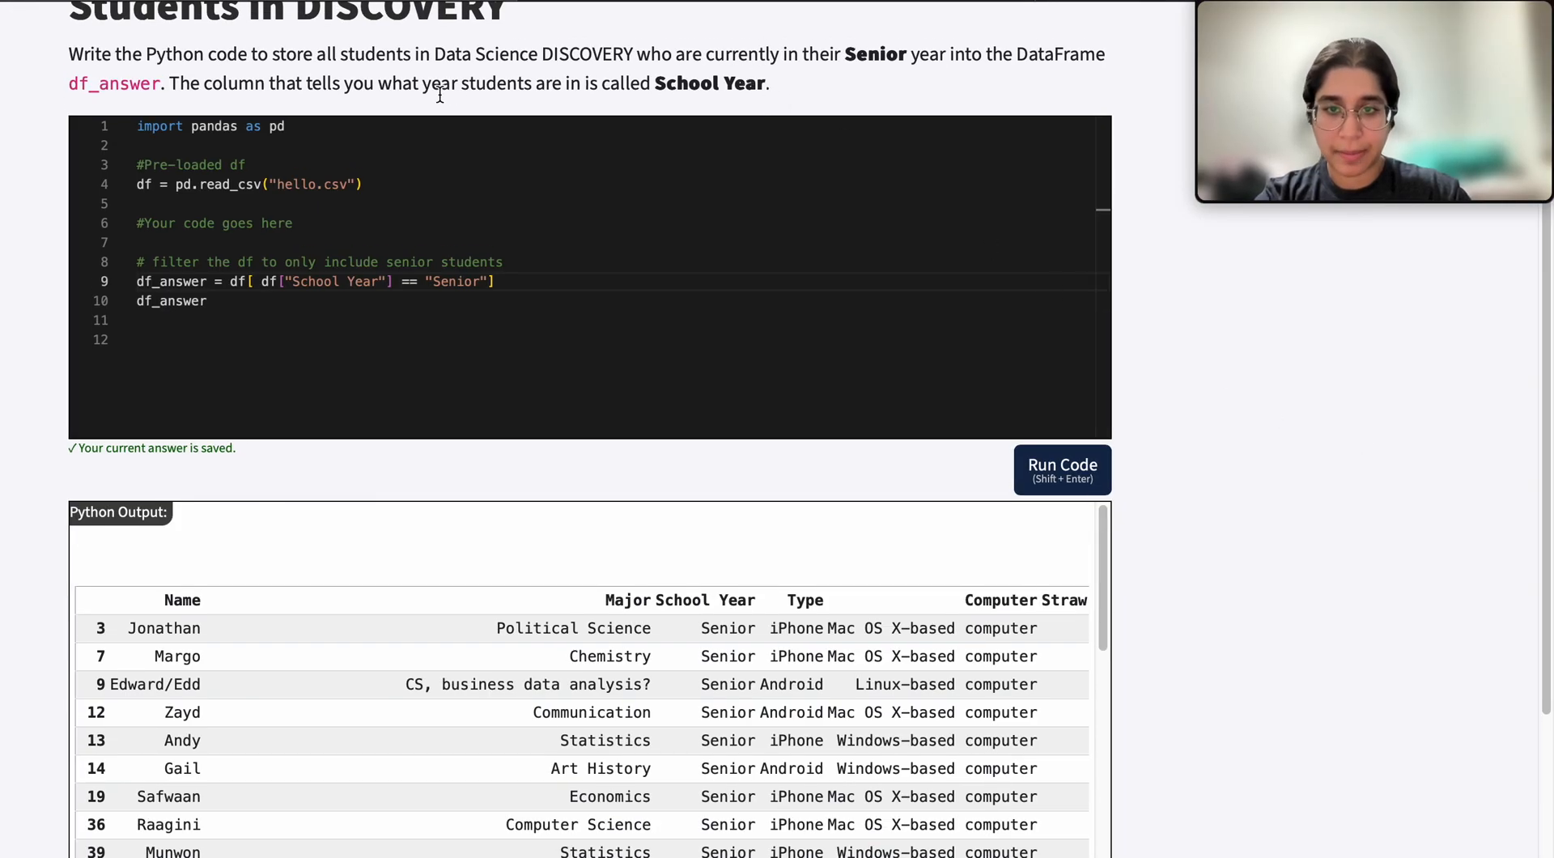
scroll("up", 3)
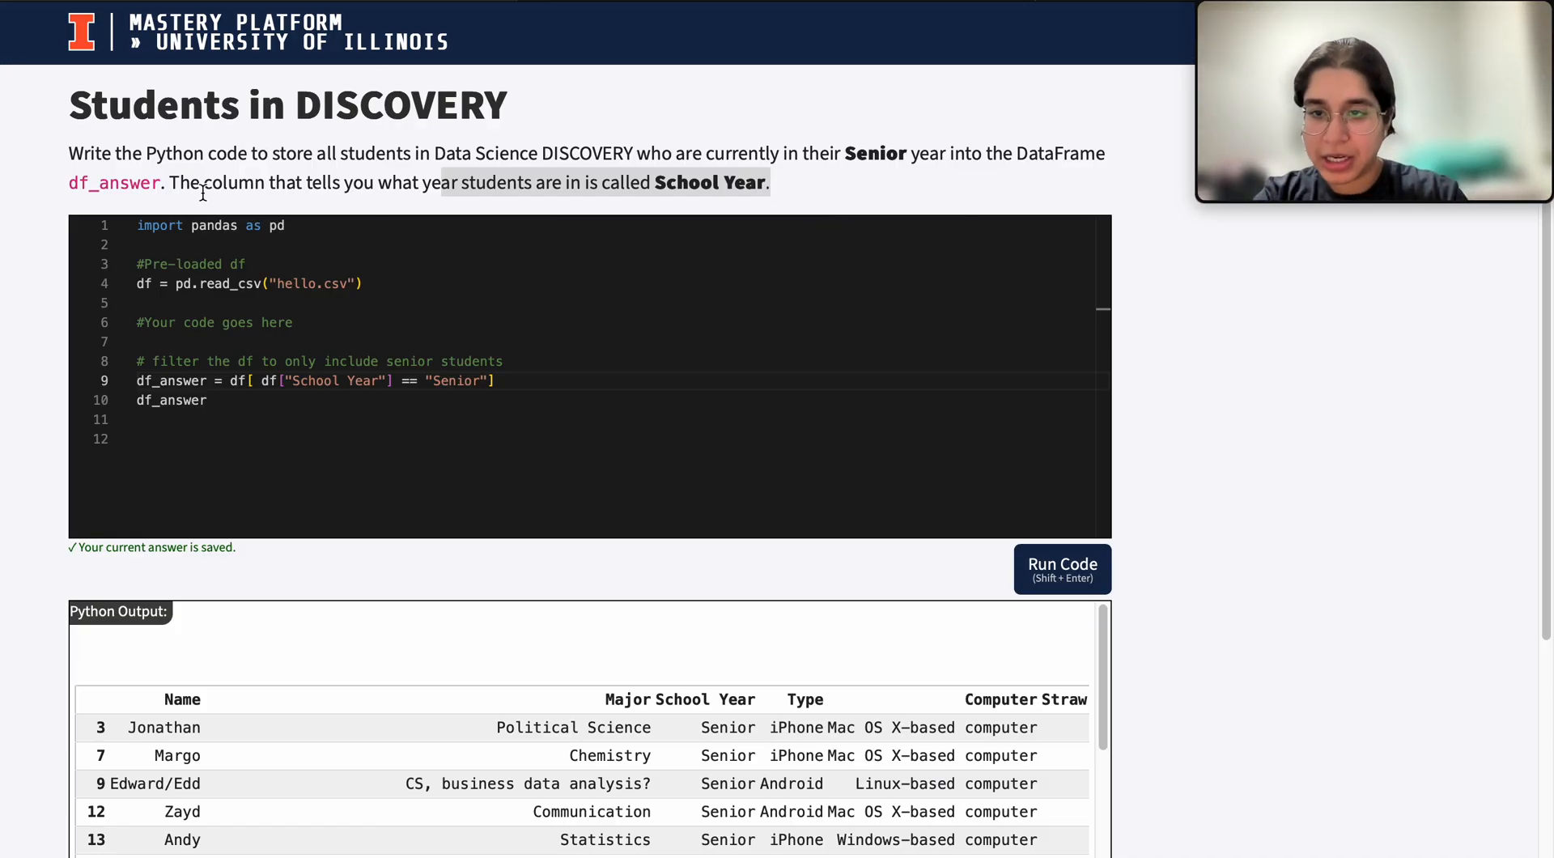
mouse_move(956, 186)
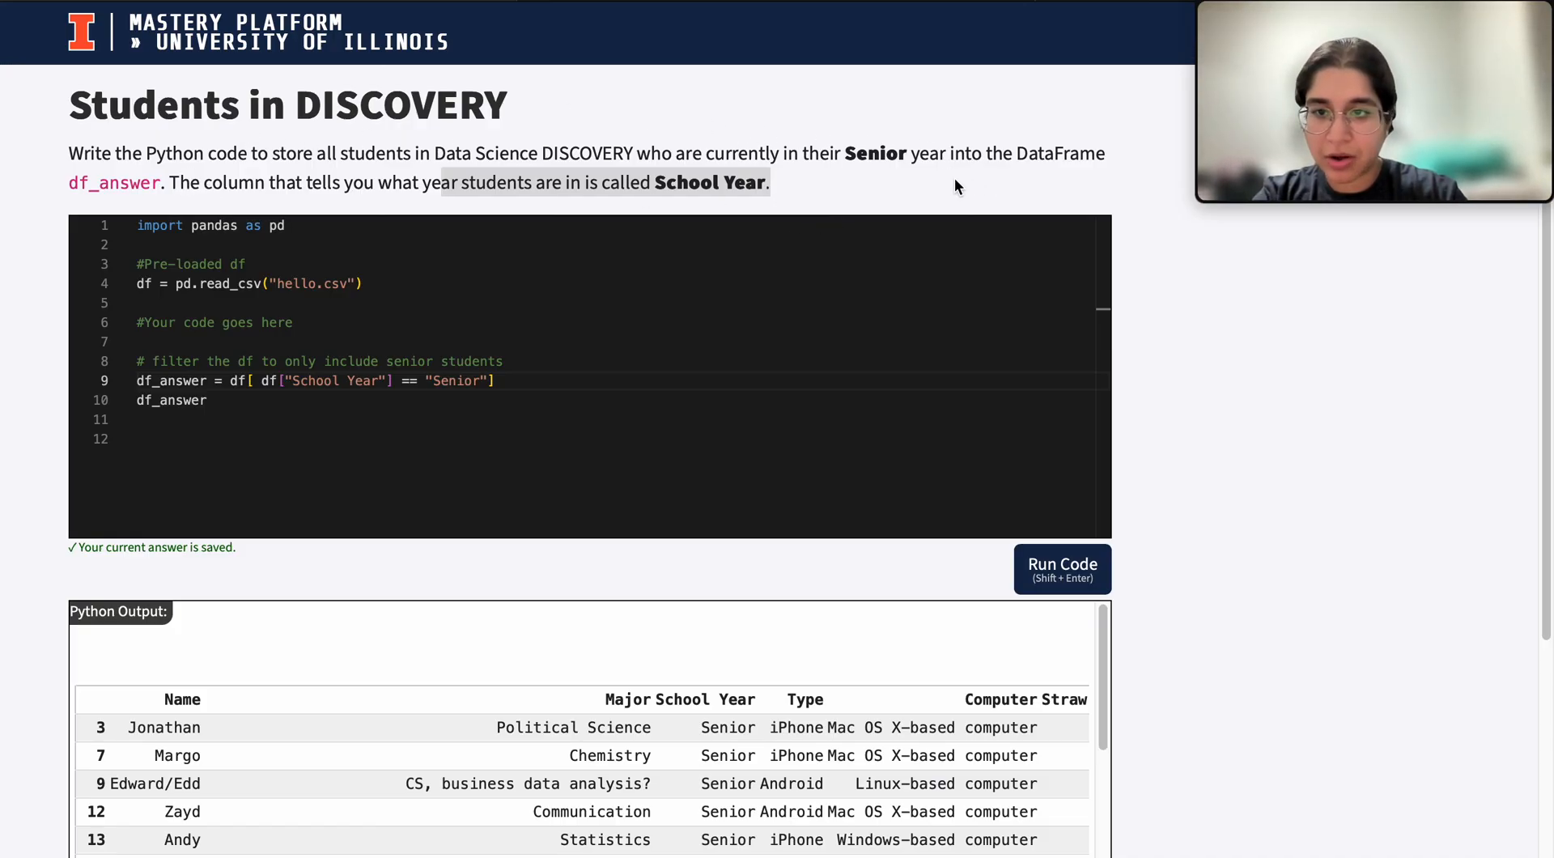
mouse_move(277, 225)
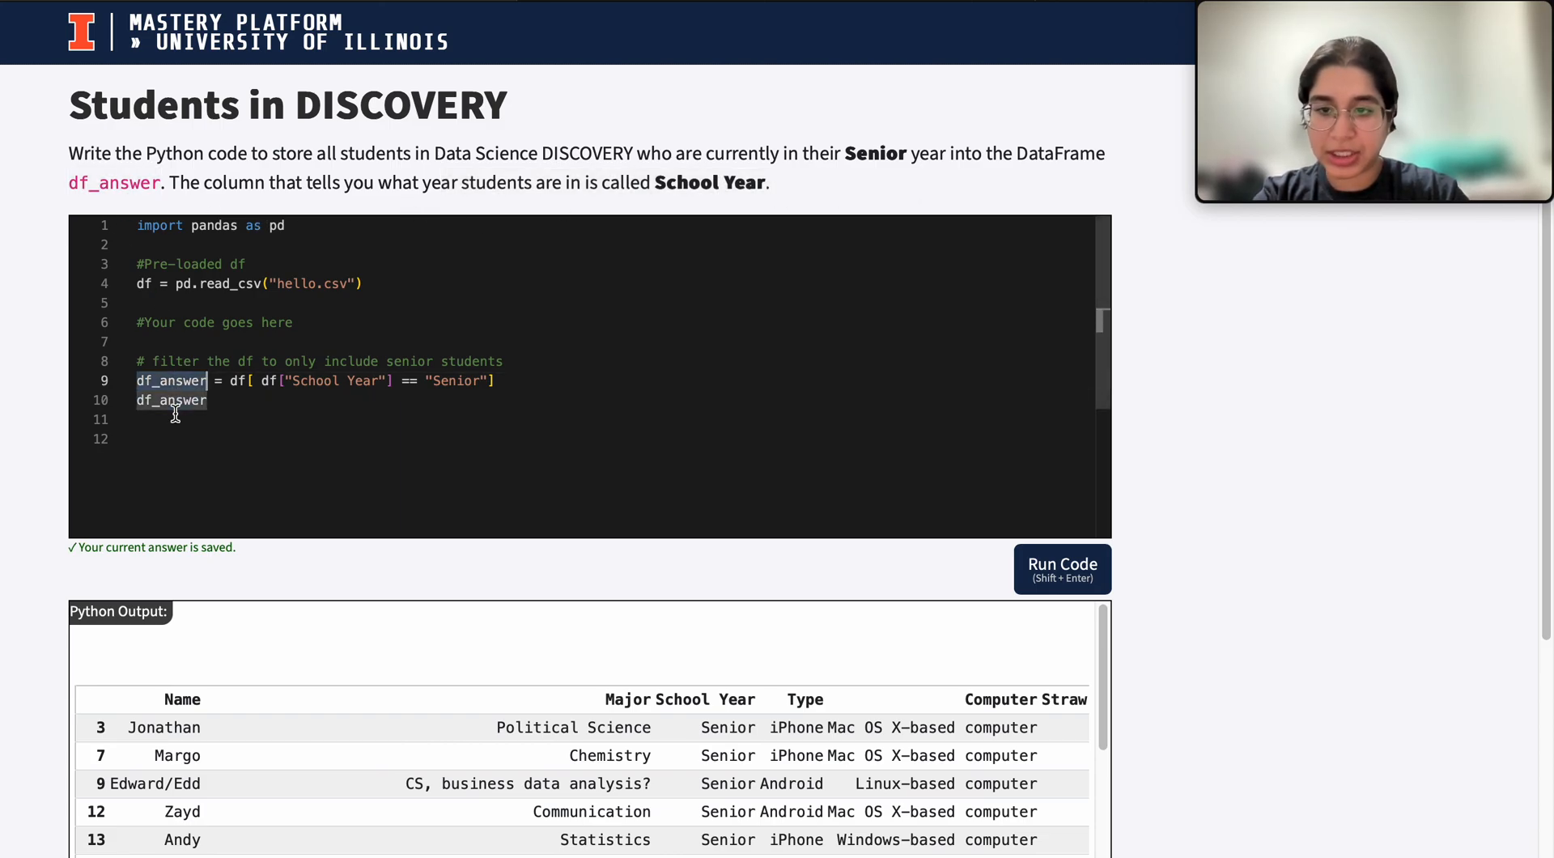
- Submit the Senior filter code for grading, passing all test cases
scroll("down", 3)
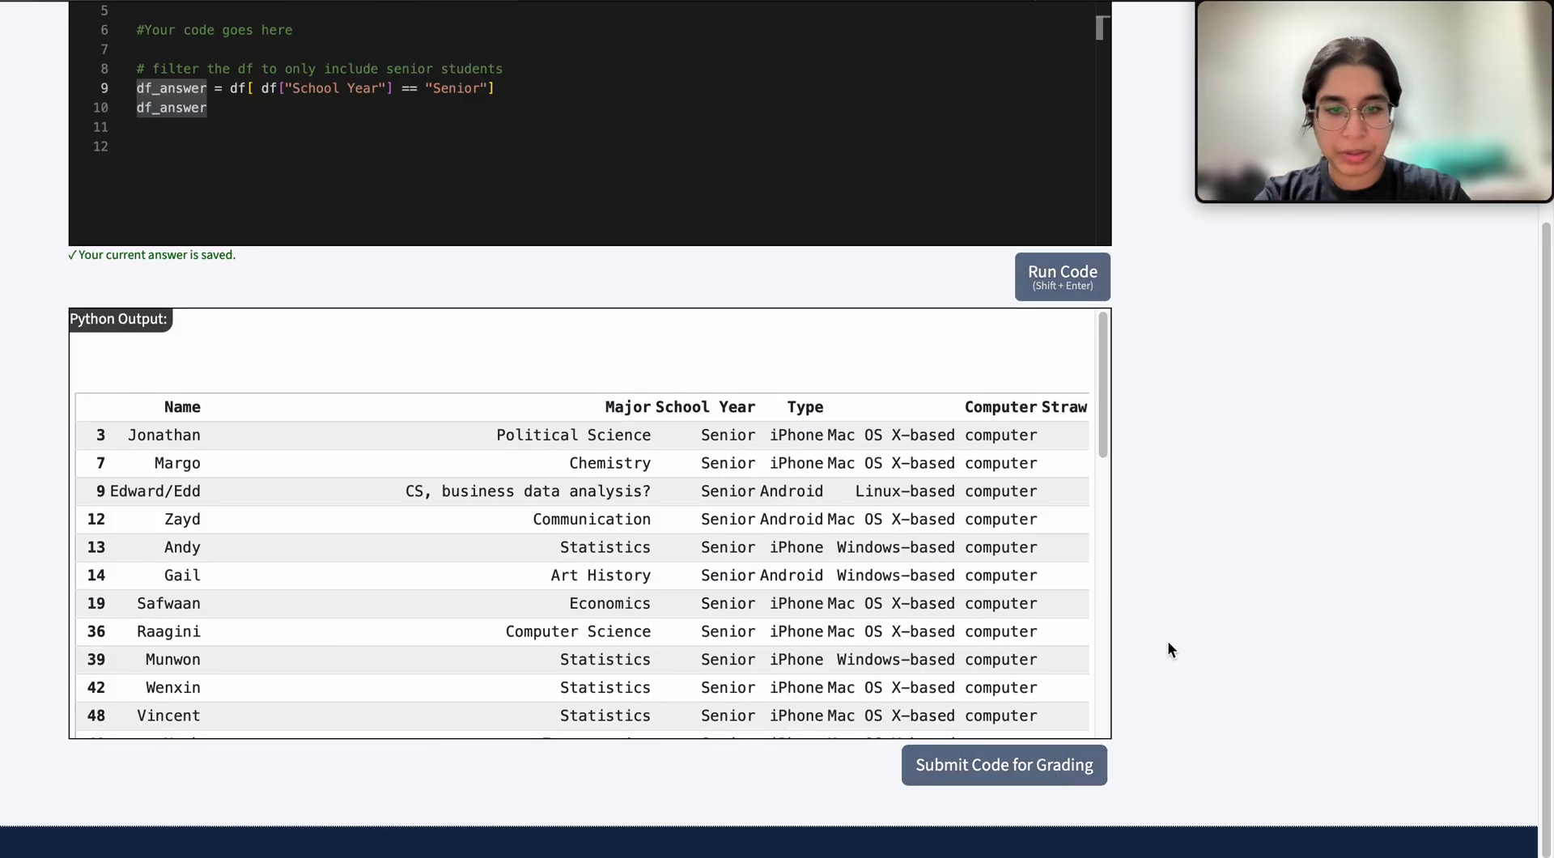
left_click(1002, 764)
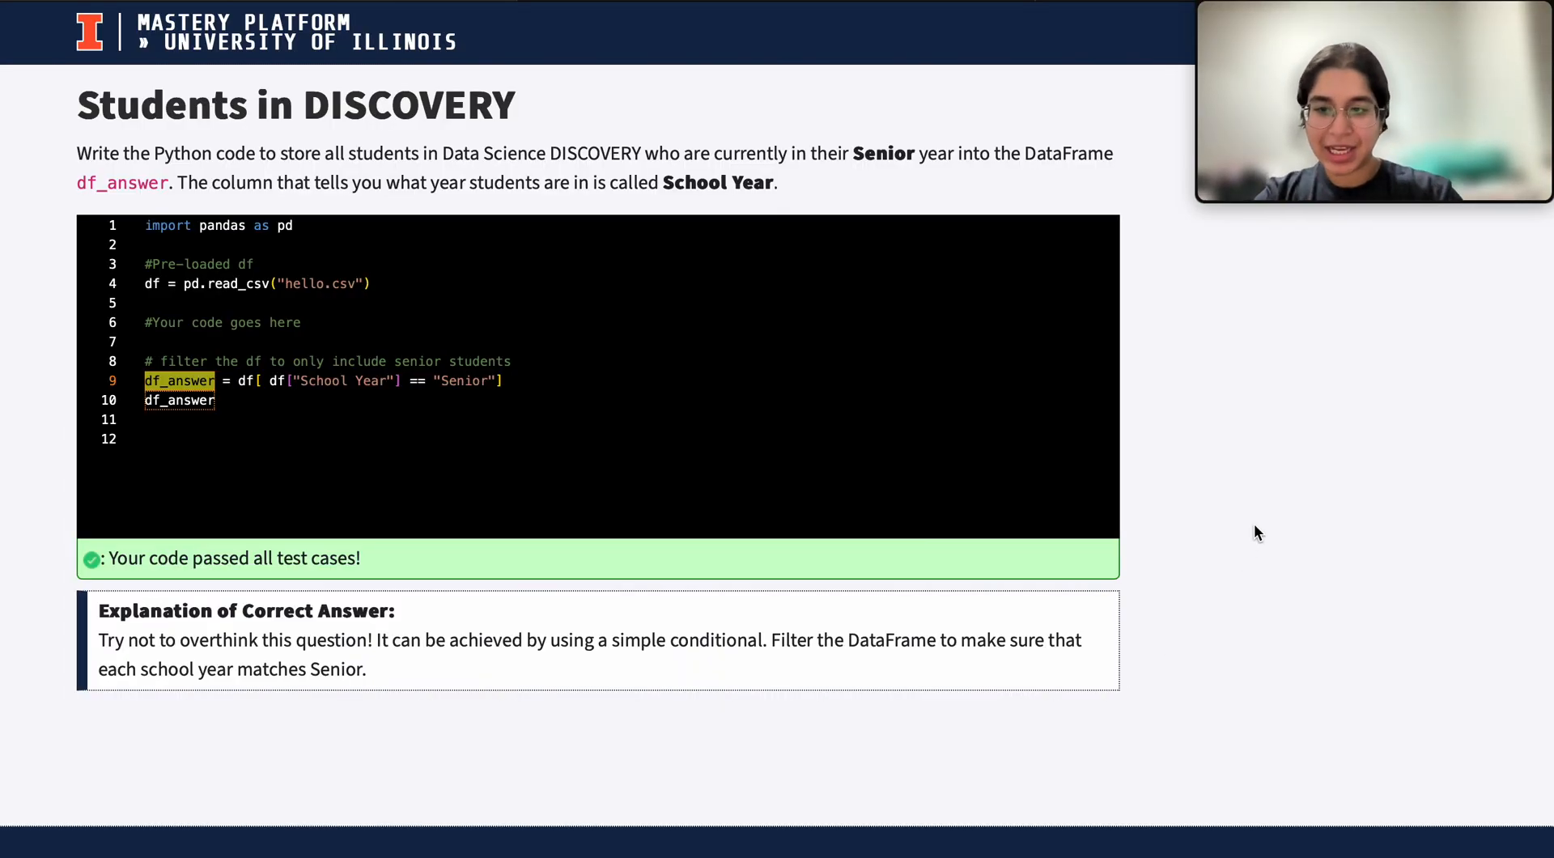
mouse_move(1246, 484)
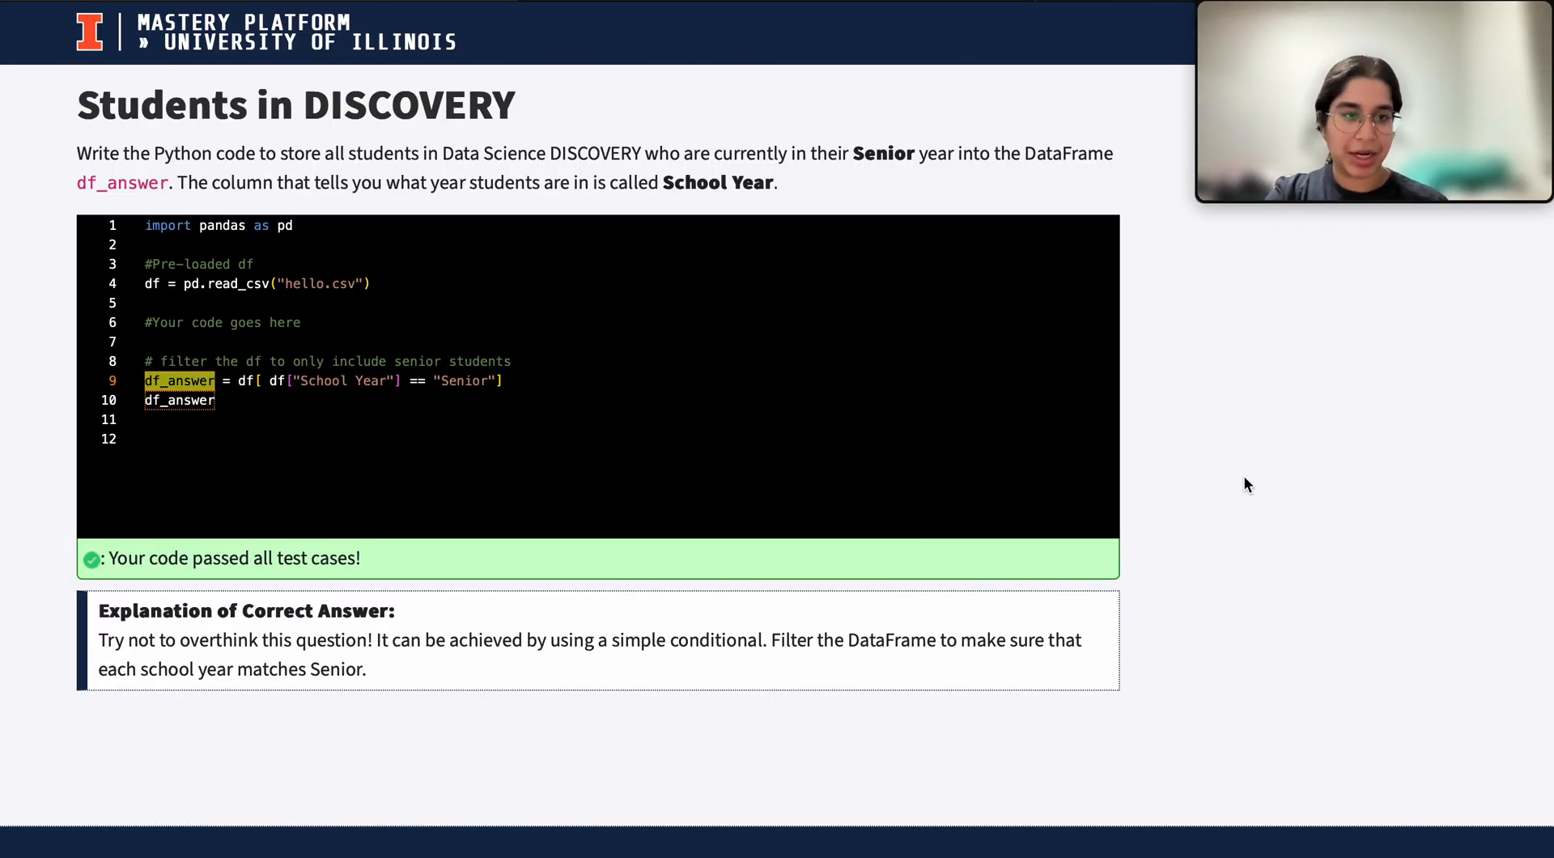